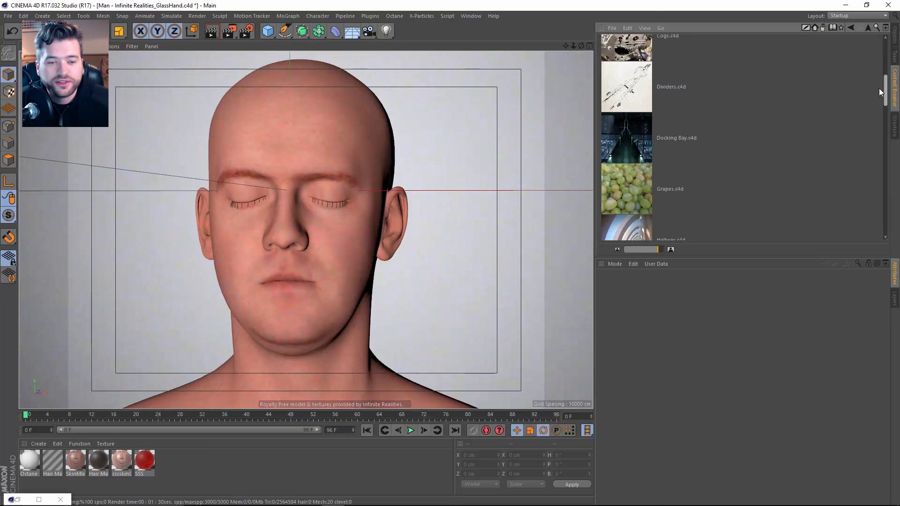
Open the Man - Infinite Realities.c4d sample from the Content Browser
scroll(down, 3)
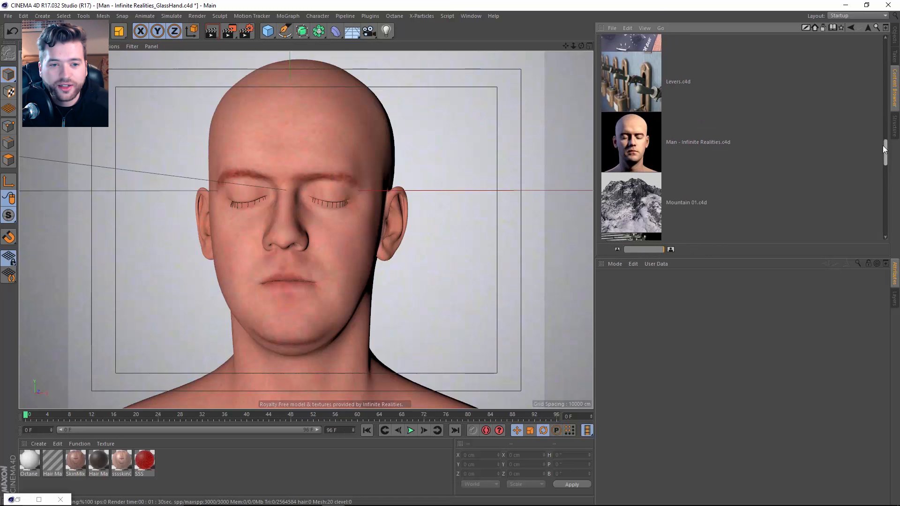
click(698, 141)
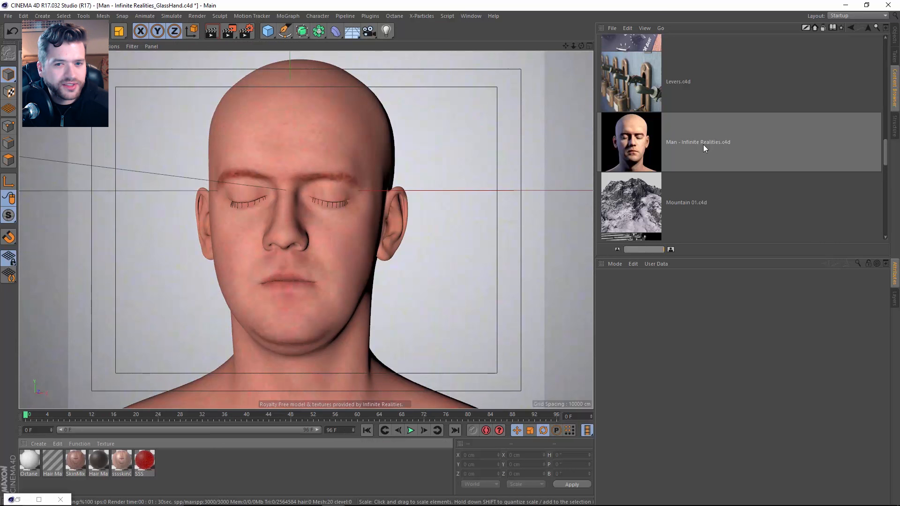
double_click(630, 142)
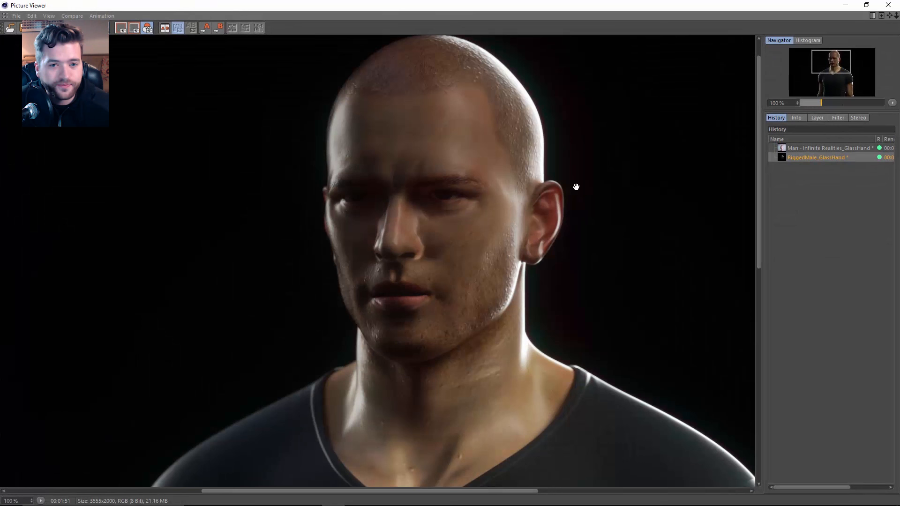
Close the Picture Viewer to return to the head scene's objects
click(827, 148)
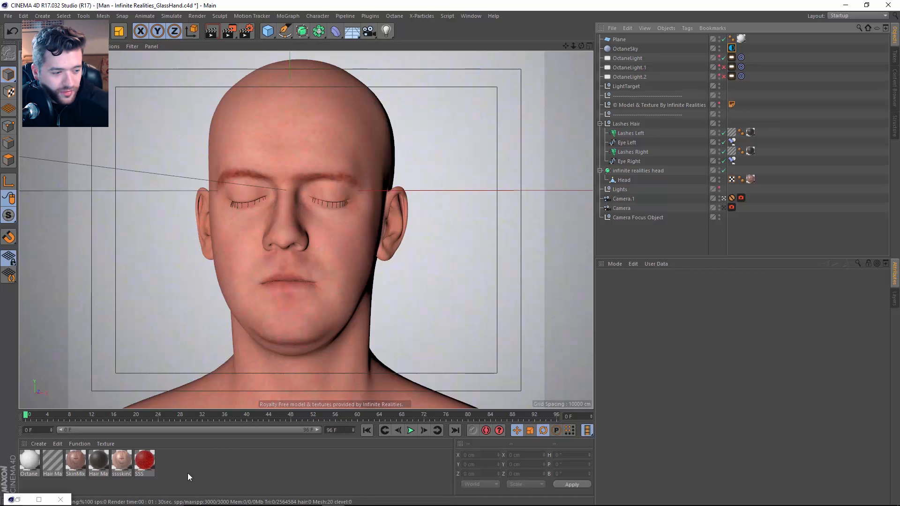
Open the SSS material and inspect its roughness MixTexture image mask and float inputs
double_click(138, 462)
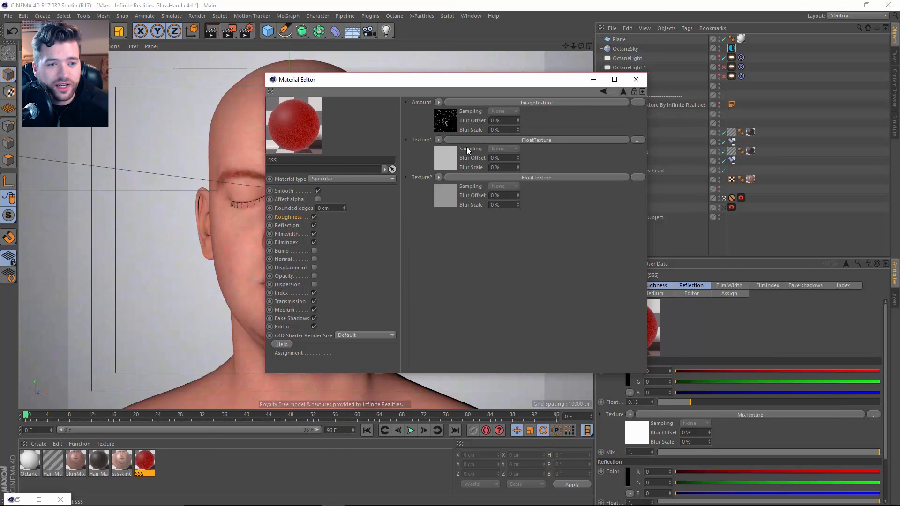
click(439, 102)
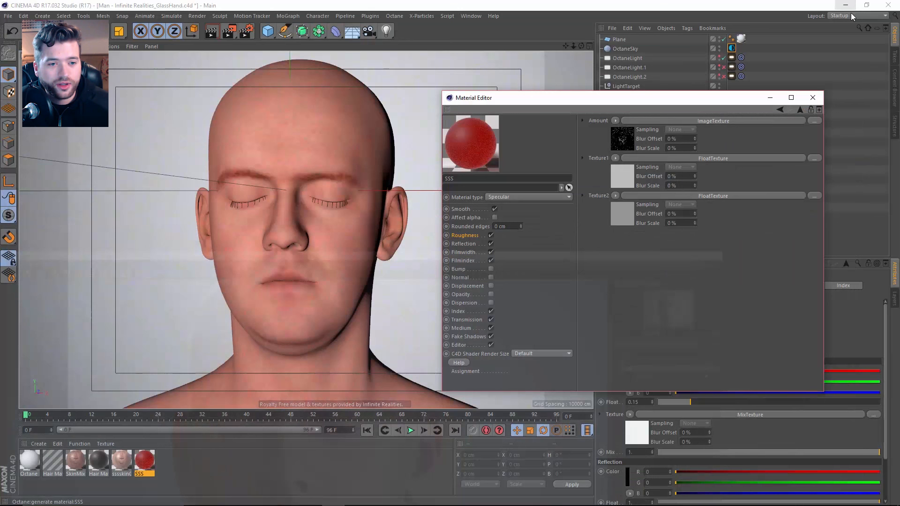
click(801, 110)
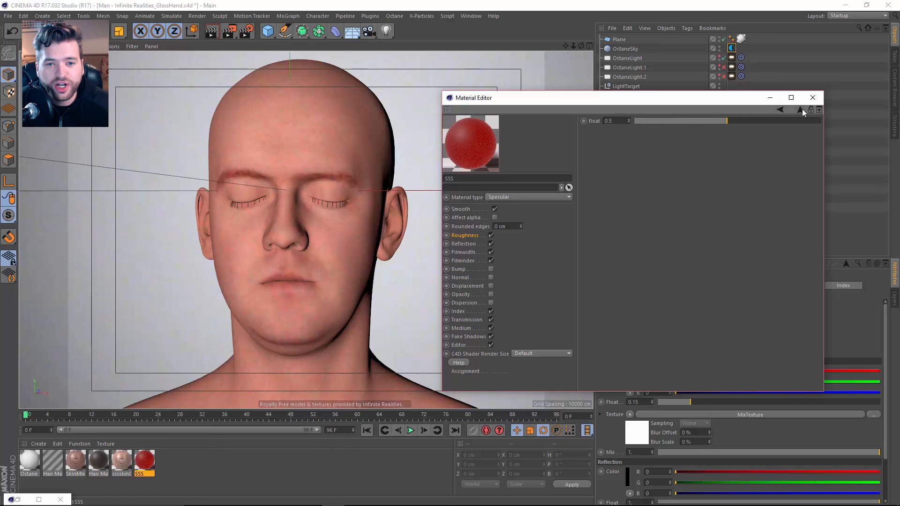
click(780, 110)
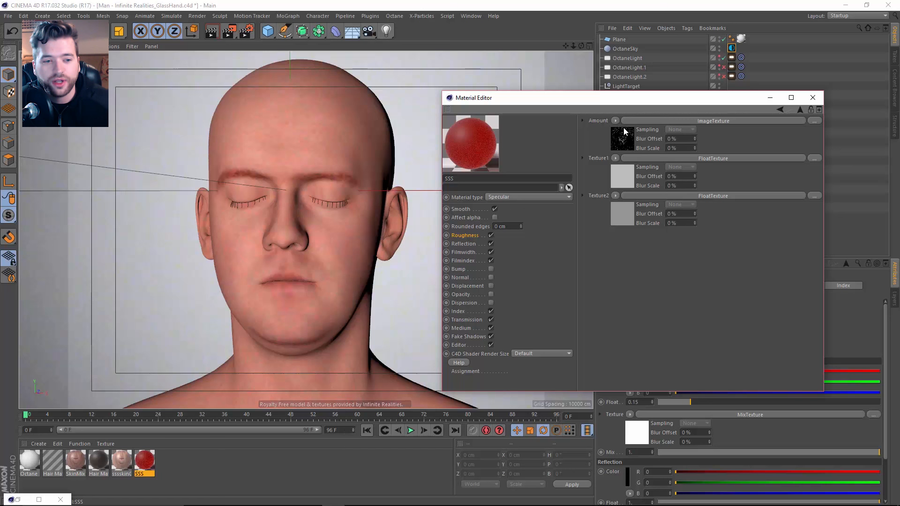
click(464, 243)
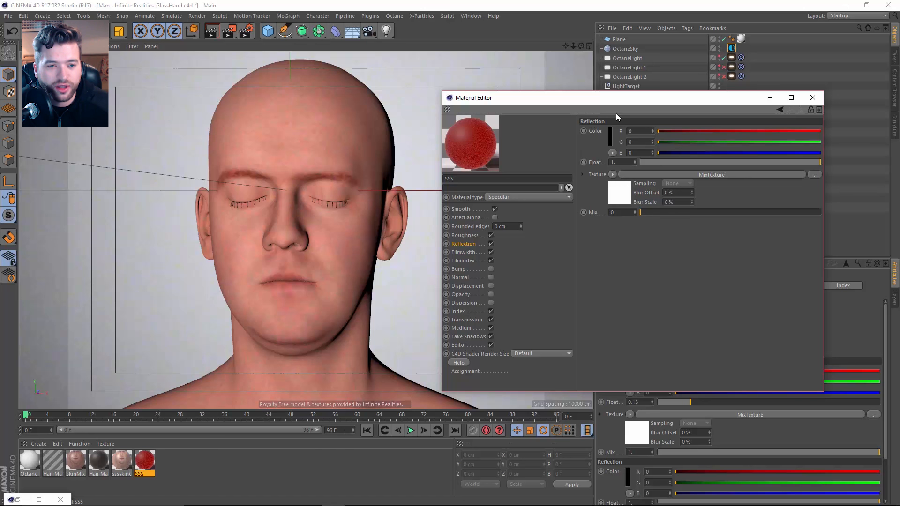
mouse_move(466, 244)
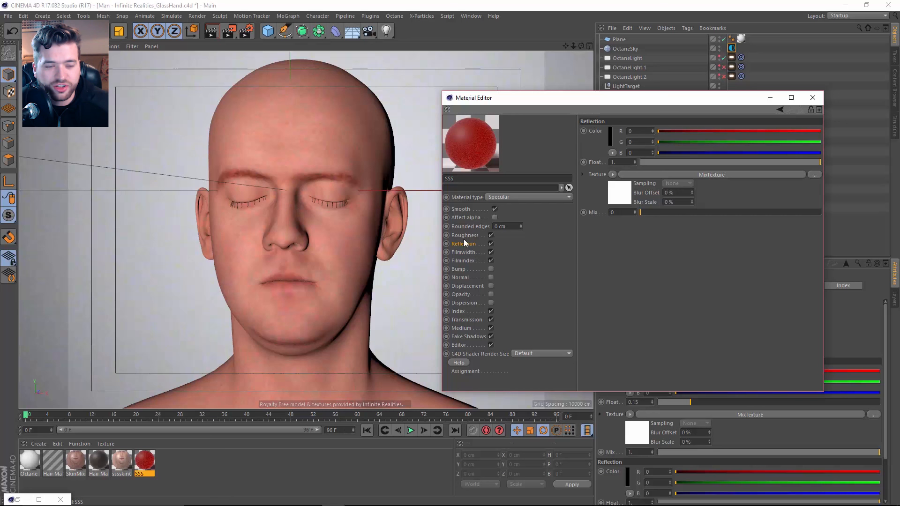
Disable the SSS material's Filmwidth and Filmindex channels, keeping Index at 1.6
click(463, 260)
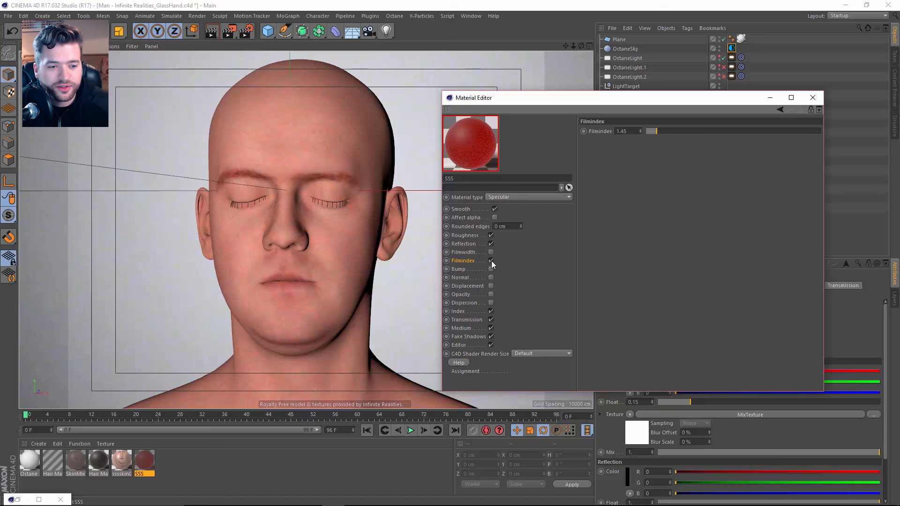
click(459, 311)
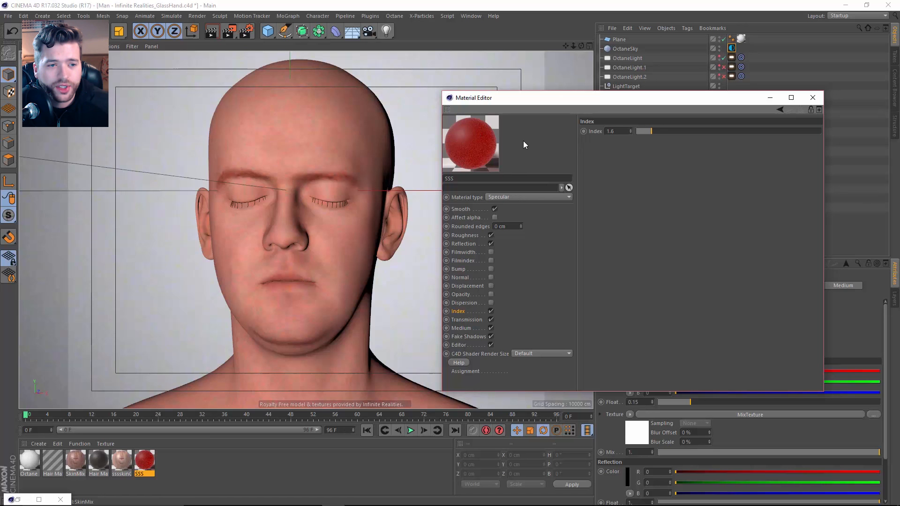
mouse_move(467, 333)
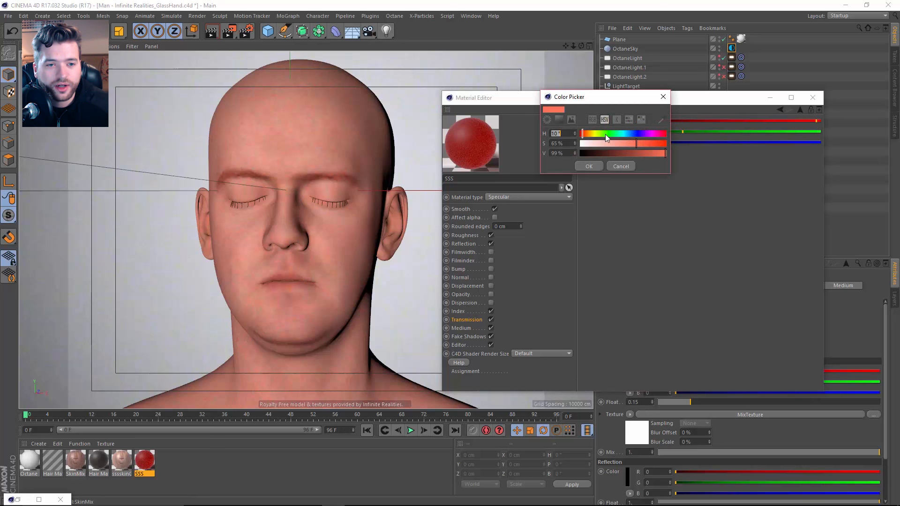
mouse_move(527, 148)
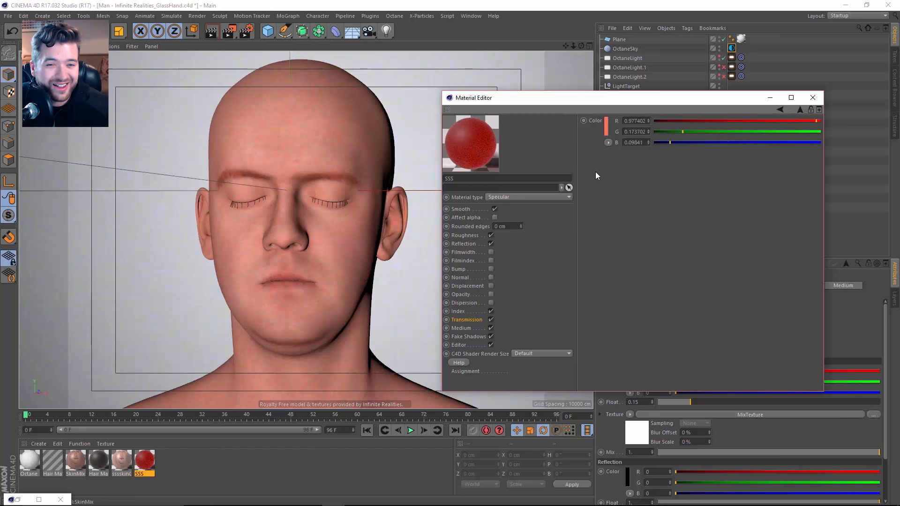
Show the SSS material's Medium channel with its Scattering Medium texture
click(460, 328)
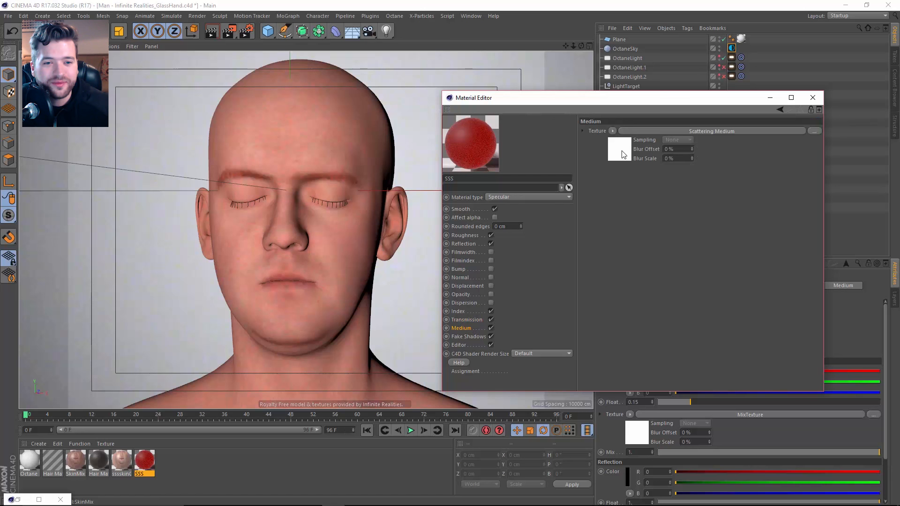
Inspect the Scattering Medium's absorption spectrum, scattering and fake shadows, then select sssskinGlossy
click(461, 328)
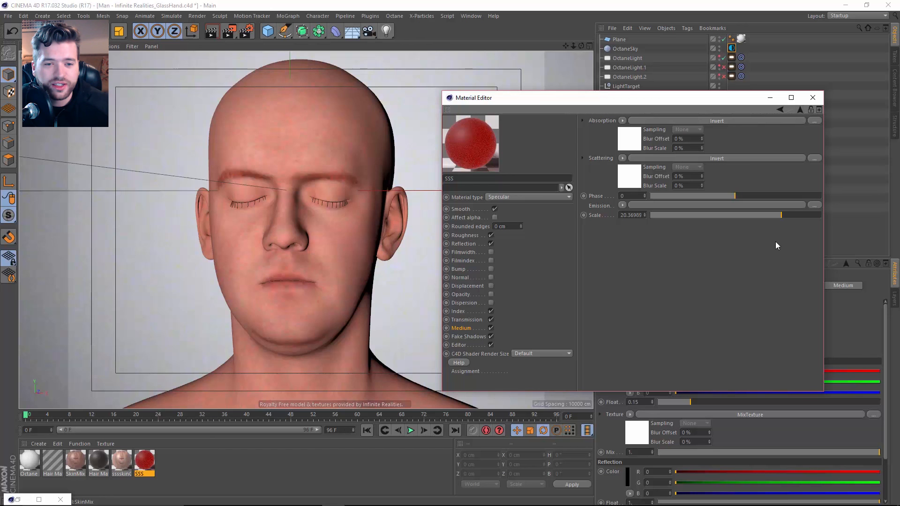
click(799, 109)
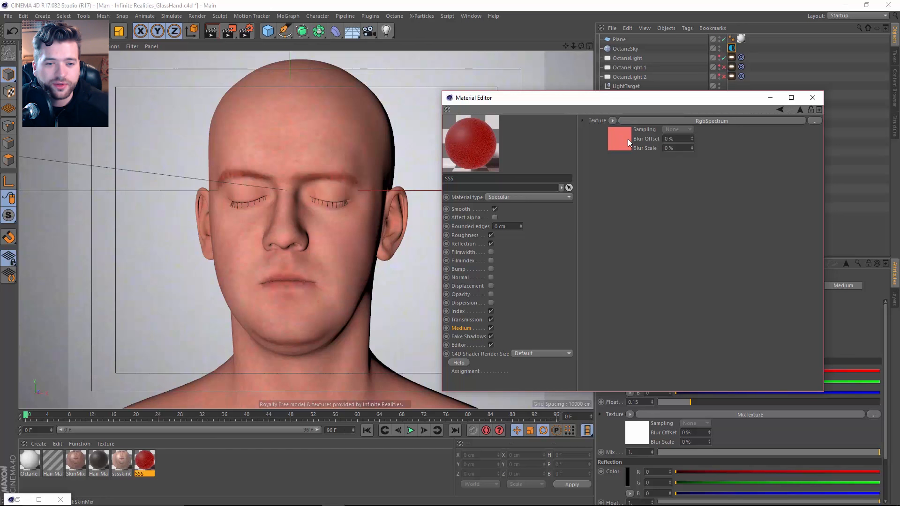
mouse_move(465, 324)
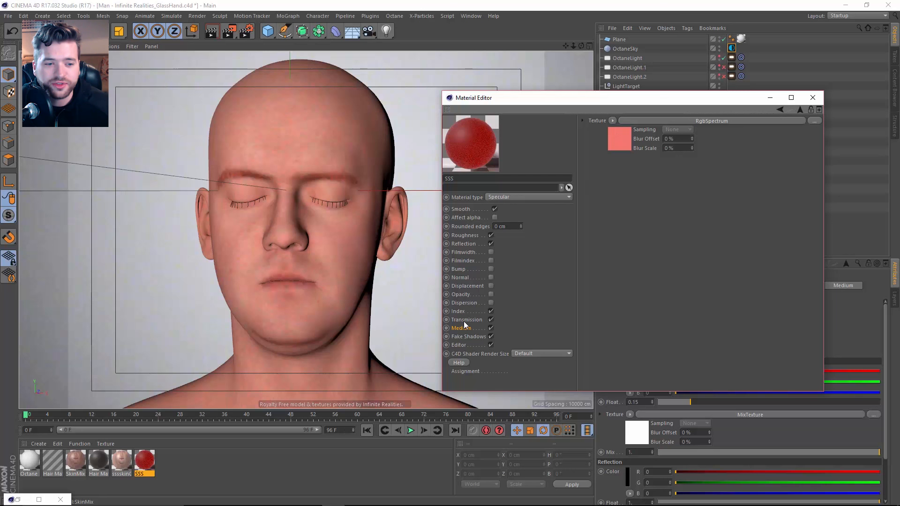
click(461, 327)
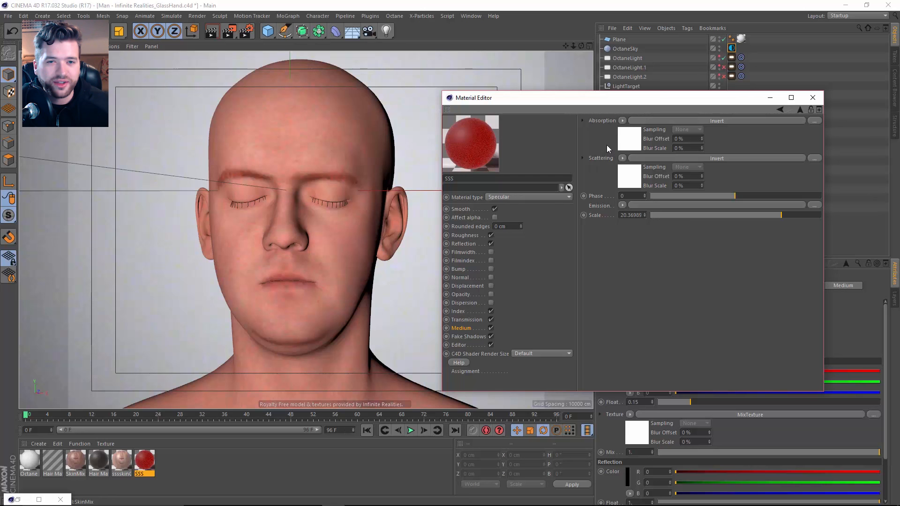
mouse_move(614, 169)
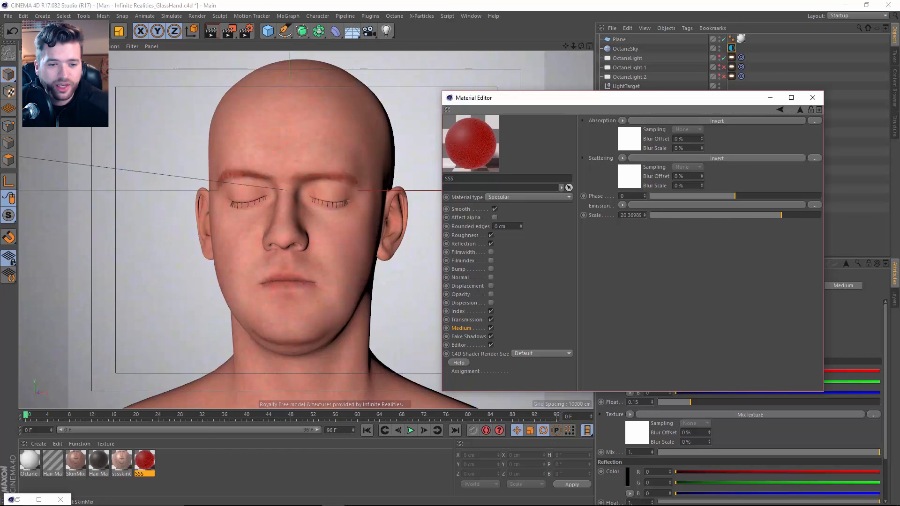
mouse_move(523, 316)
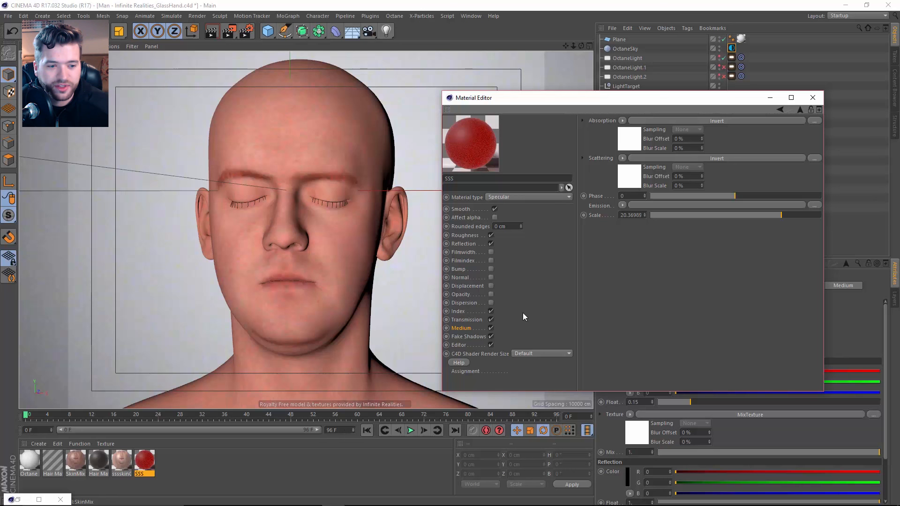
click(469, 336)
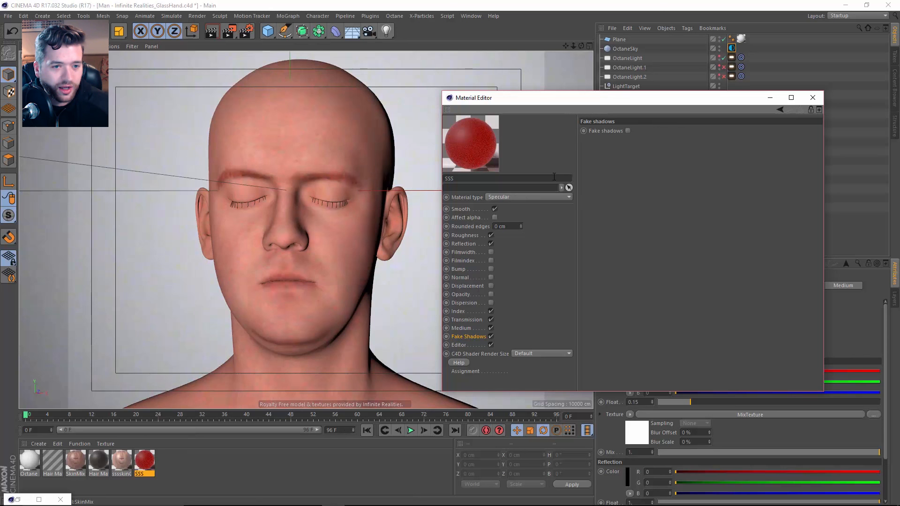
click(120, 463)
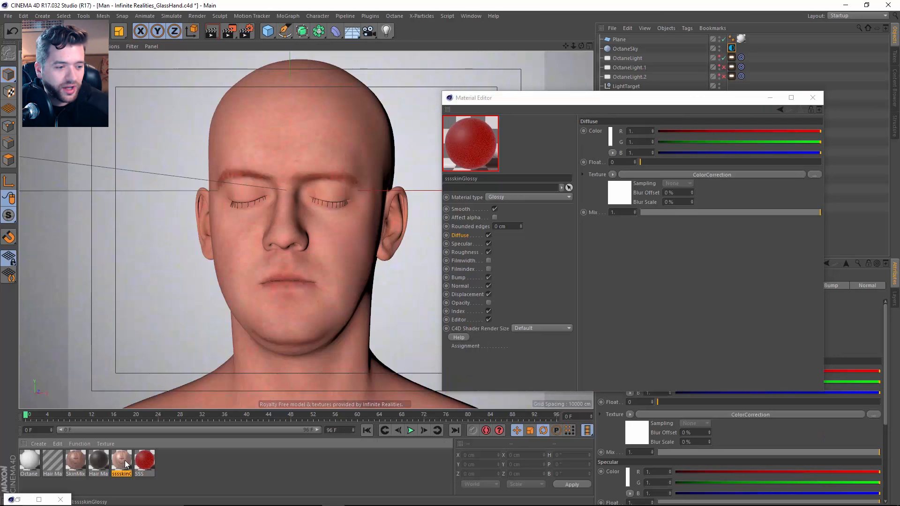
Step through sssskinGlossy's Diffuse, Specular, Roughness and Bump channel textures
click(75, 460)
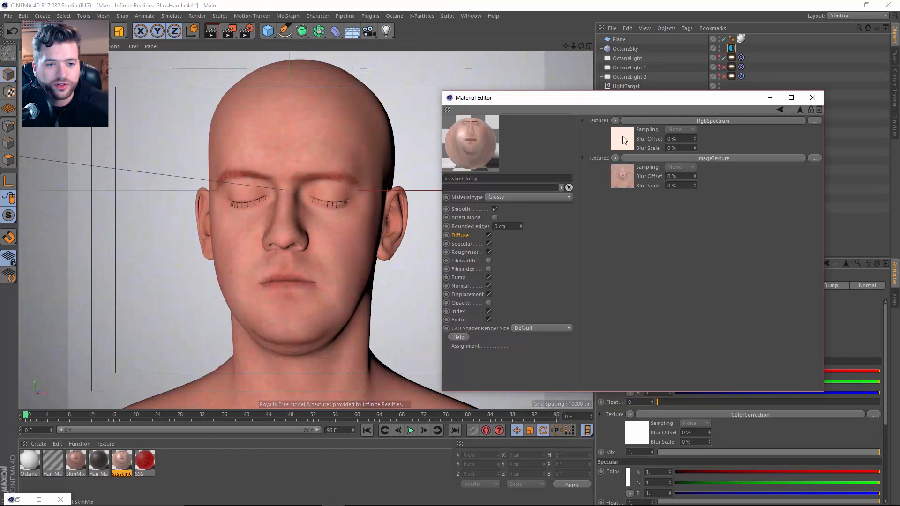
click(462, 243)
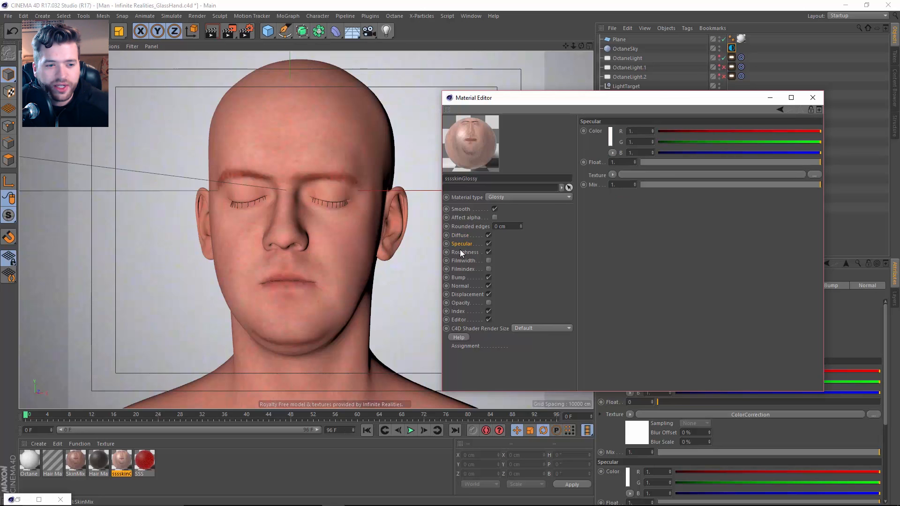
click(465, 252)
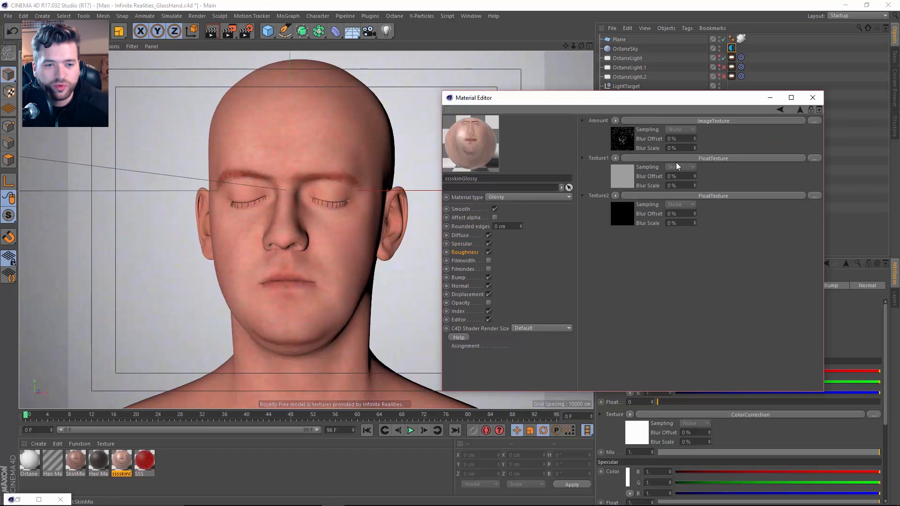
click(780, 109)
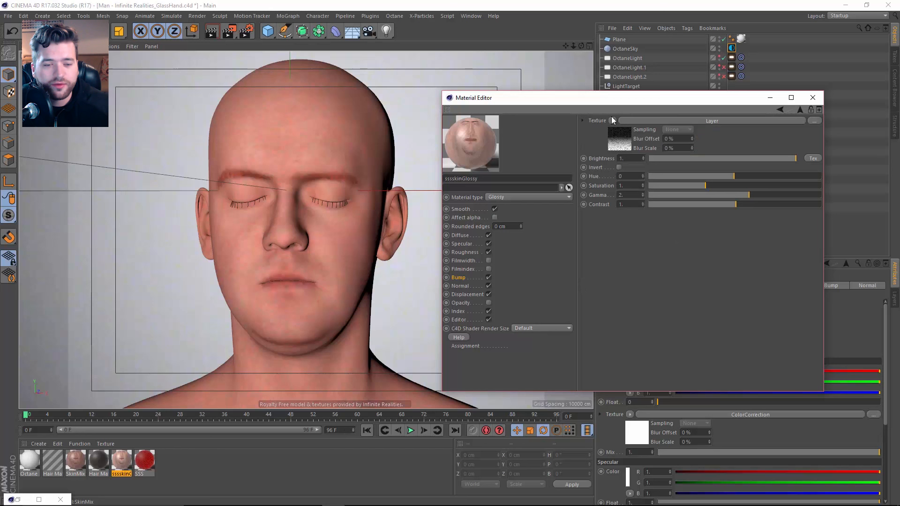
Inspect the normal map image, Displacement and Index channels, then close the Material Editor
click(611, 119)
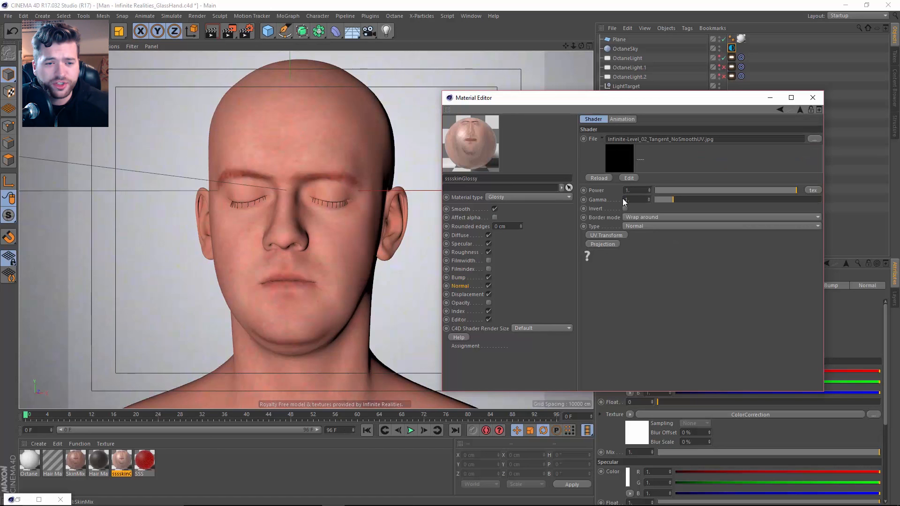
click(460, 287)
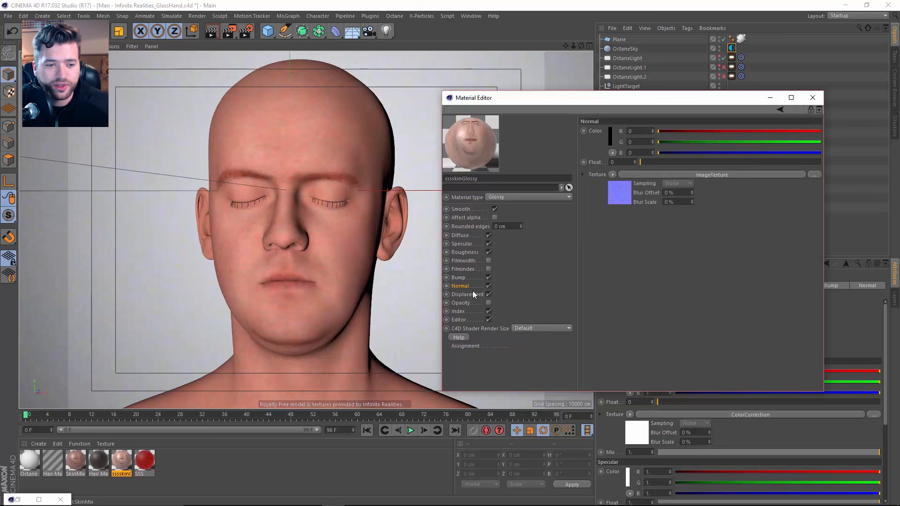
click(468, 294)
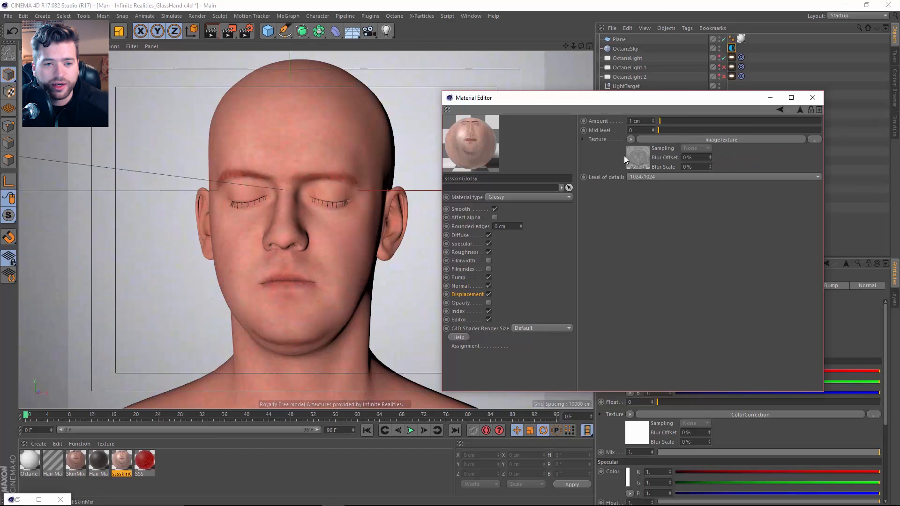
click(458, 311)
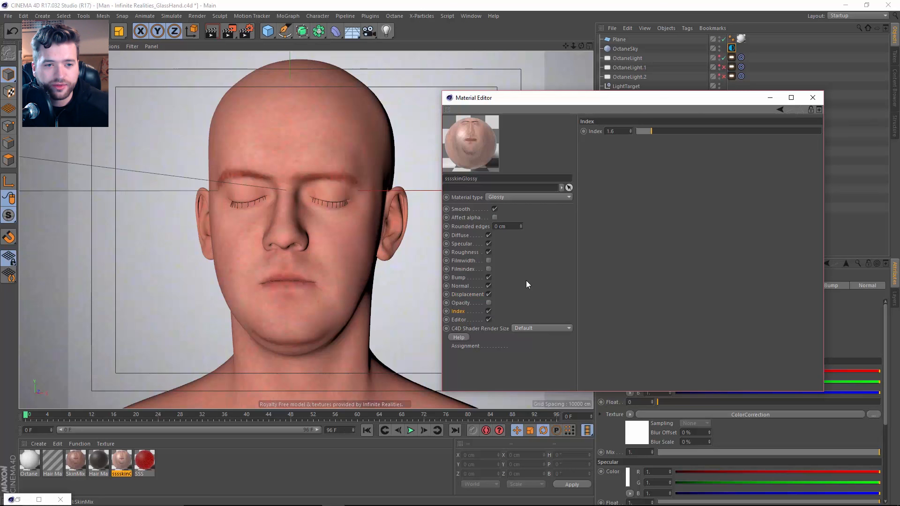
click(75, 460)
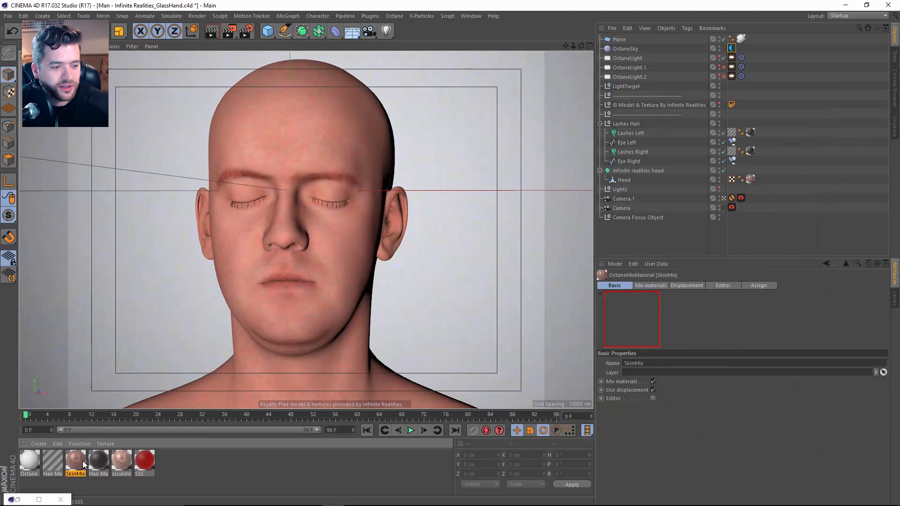
double_click(75, 460)
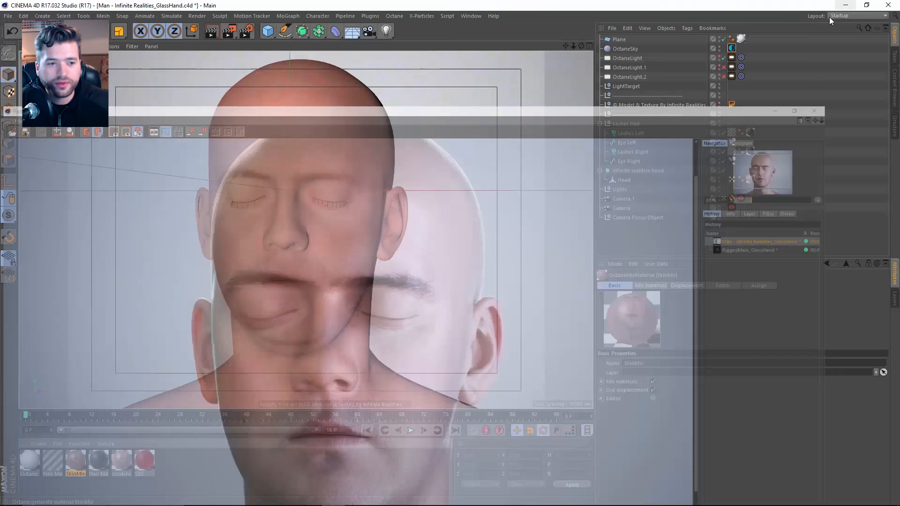
Launch the Octane Live Viewer and confirm all three network render daemons are enabled
click(394, 15)
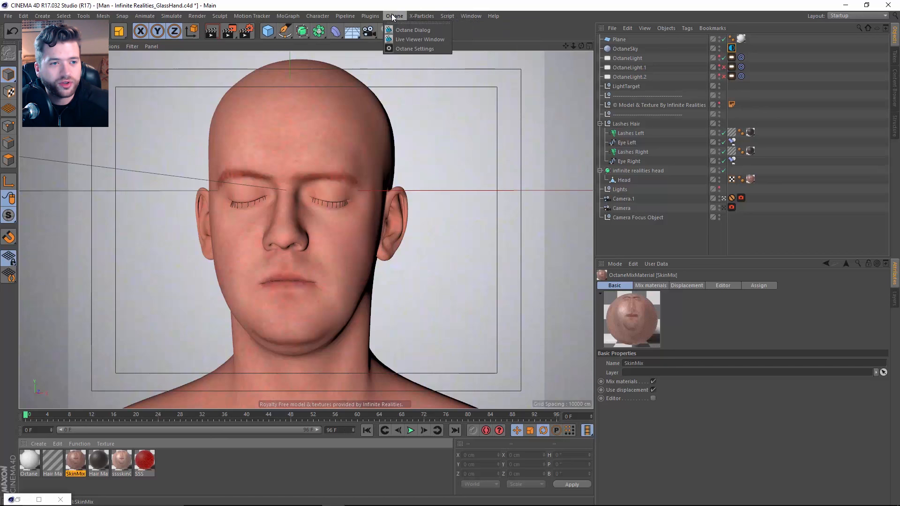
click(420, 39)
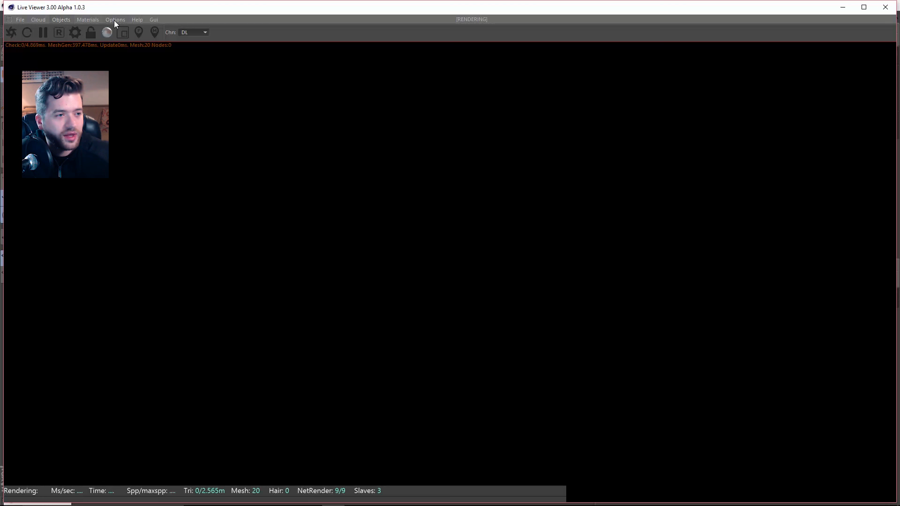
click(115, 19)
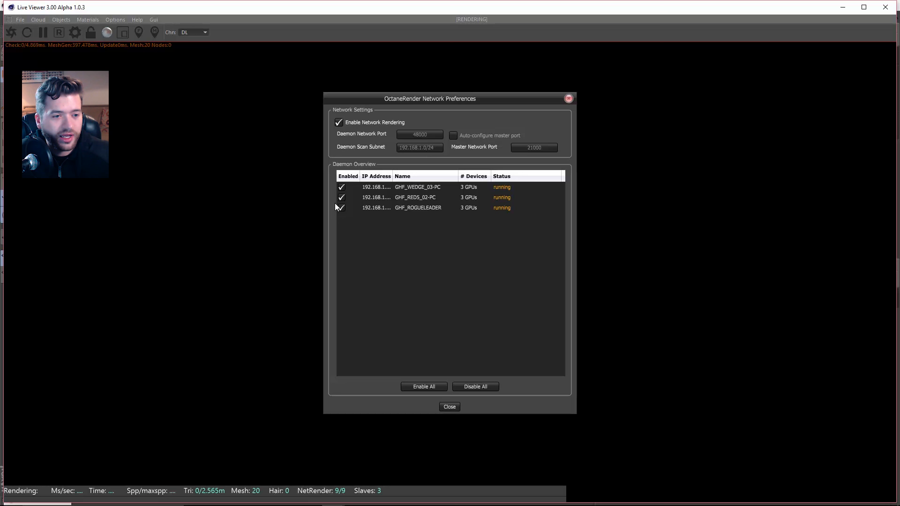
click(450, 406)
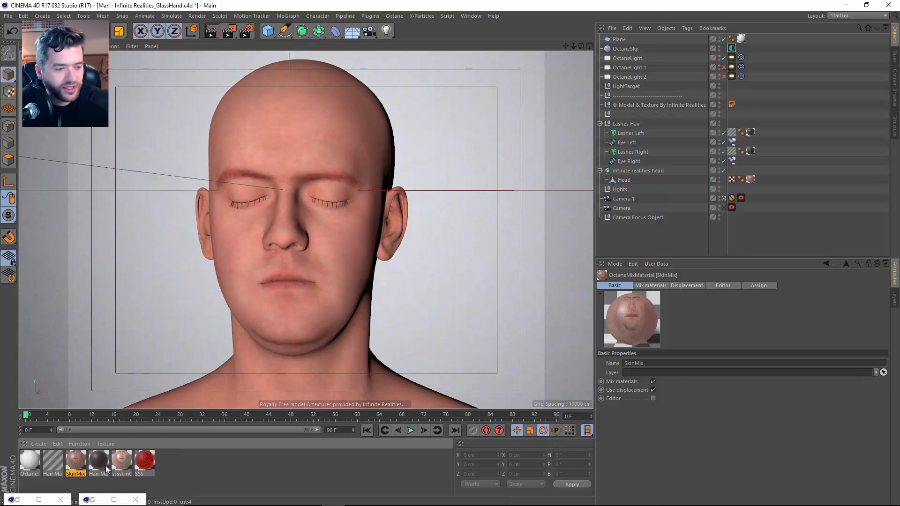
Select Lashes Left and open the Hair Mat material in the Material Editor
click(631, 132)
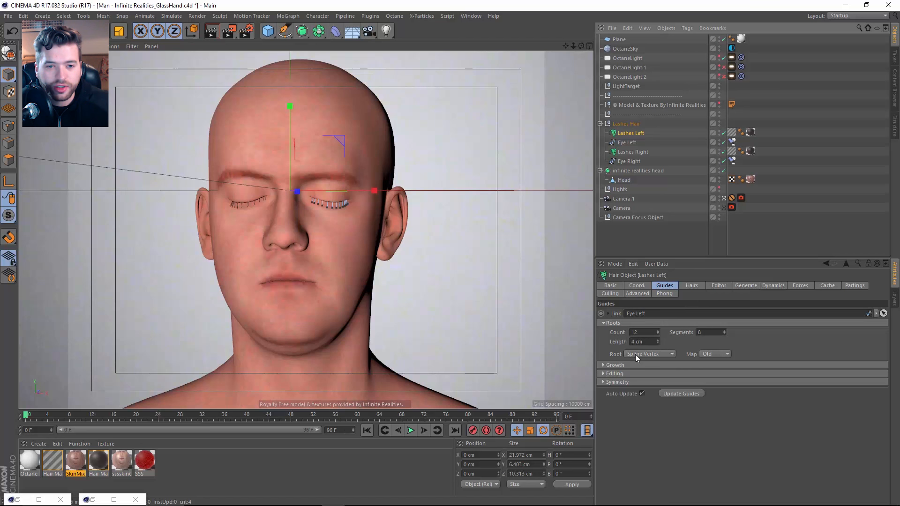
double_click(52, 461)
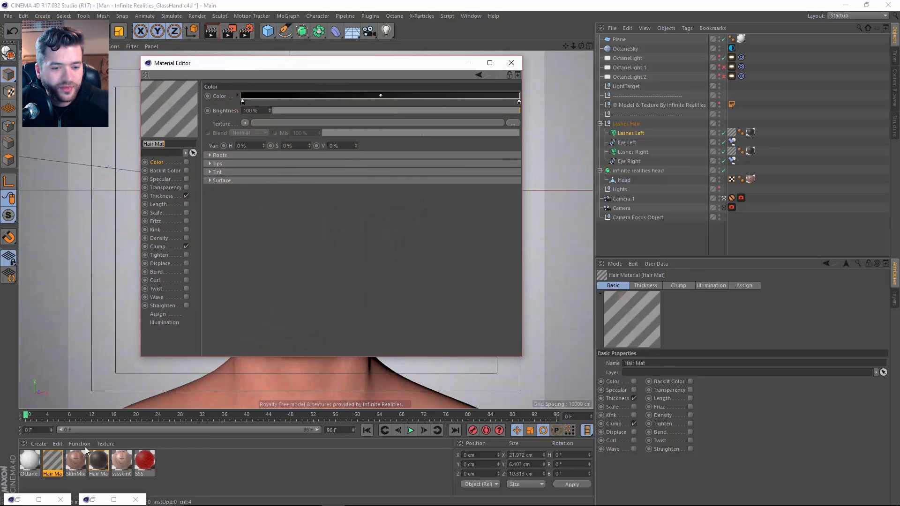
mouse_move(161, 205)
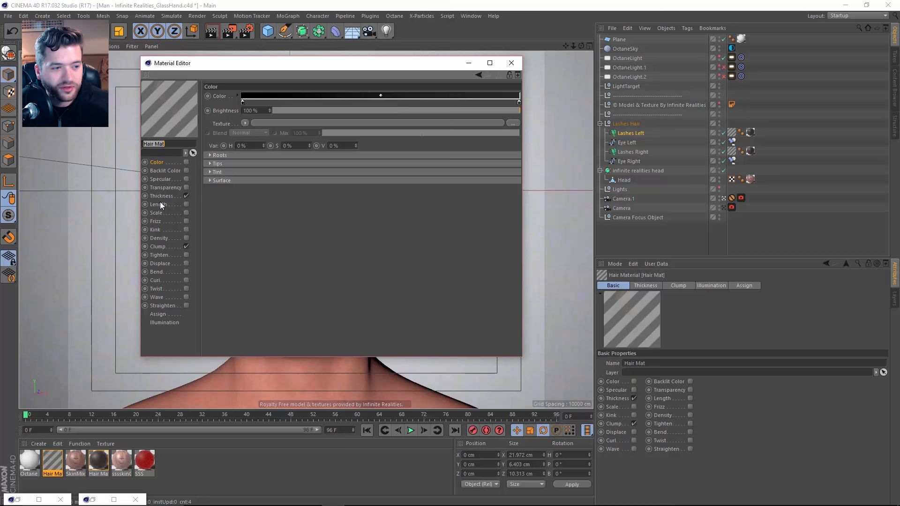
Review the eyelash Clump settings, then the Octane Hair Mat's Diffuse and Index 1.6 channels
click(158, 246)
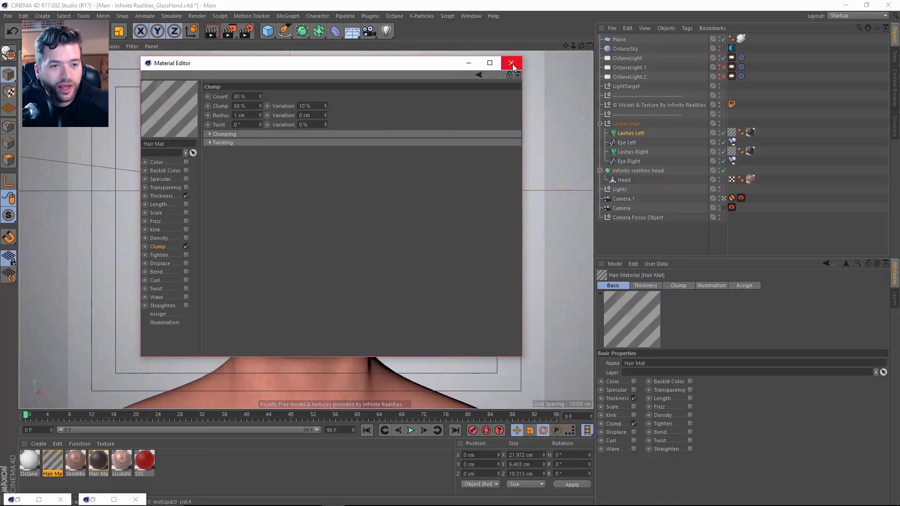
click(97, 462)
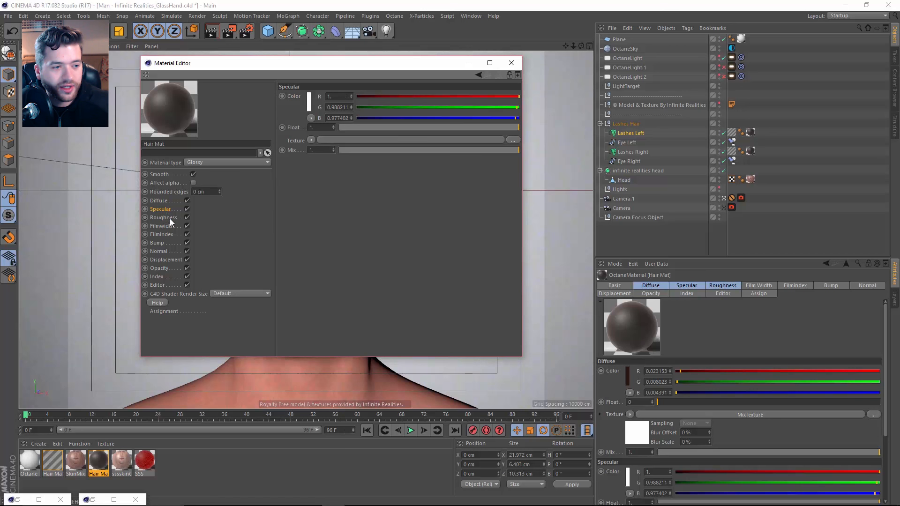
click(160, 201)
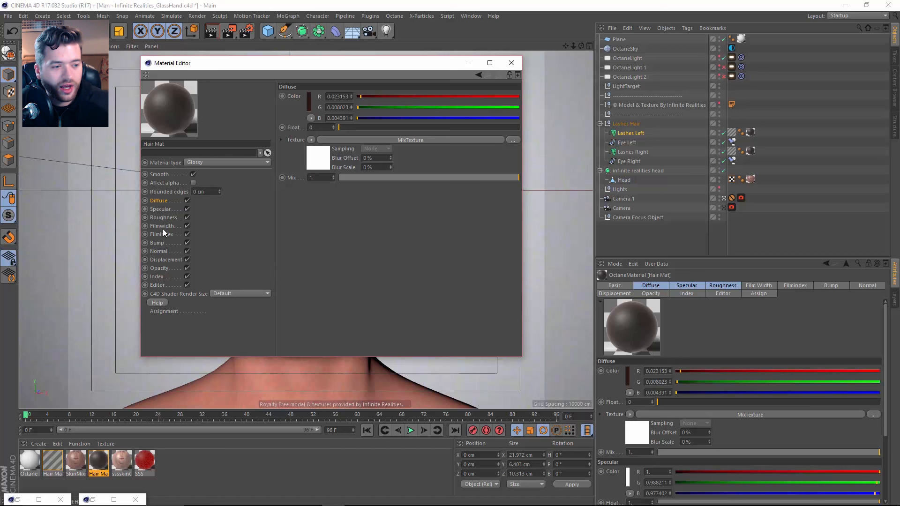
click(159, 276)
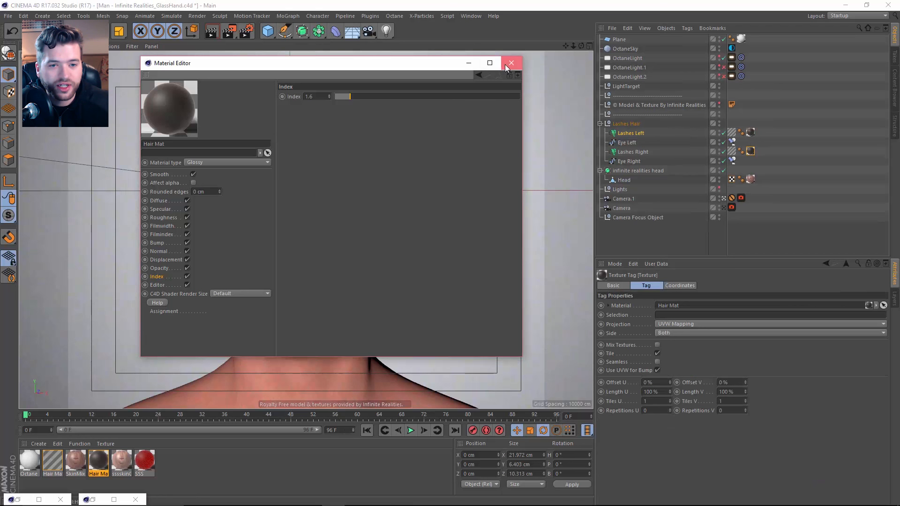
click(512, 62)
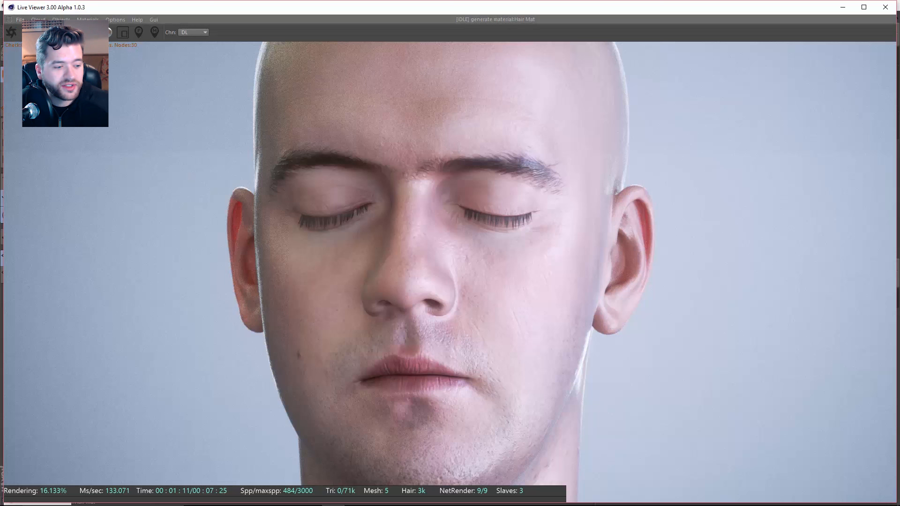
Let Live Viewer render the translucent-skin head with eyelashes, then open the gradient diffuse Octane Material
click(153, 19)
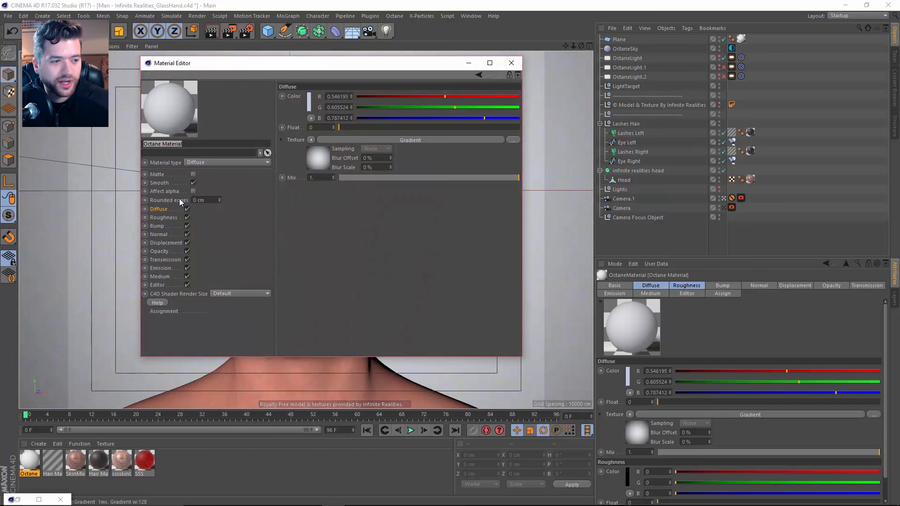
Load RiggedMale_GlassHand.c4d and view the male character in the dark t-shirt
click(511, 62)
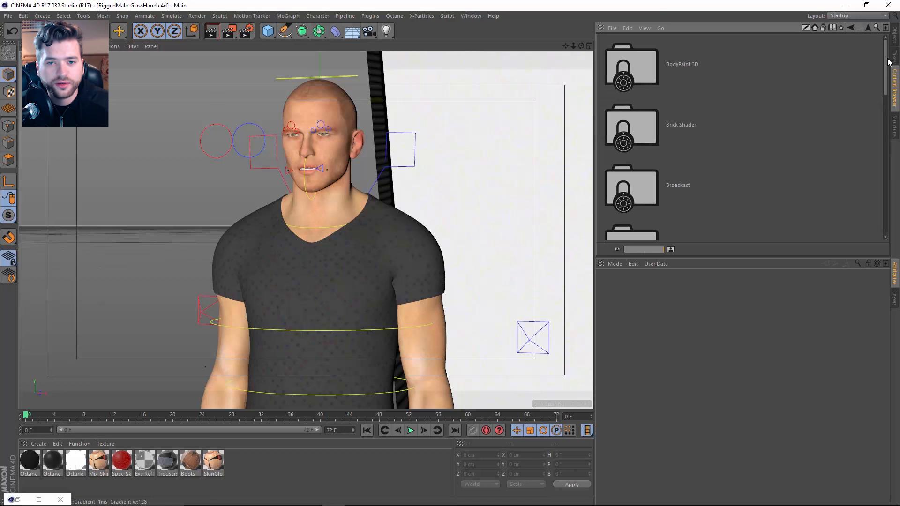
scroll(up, 3)
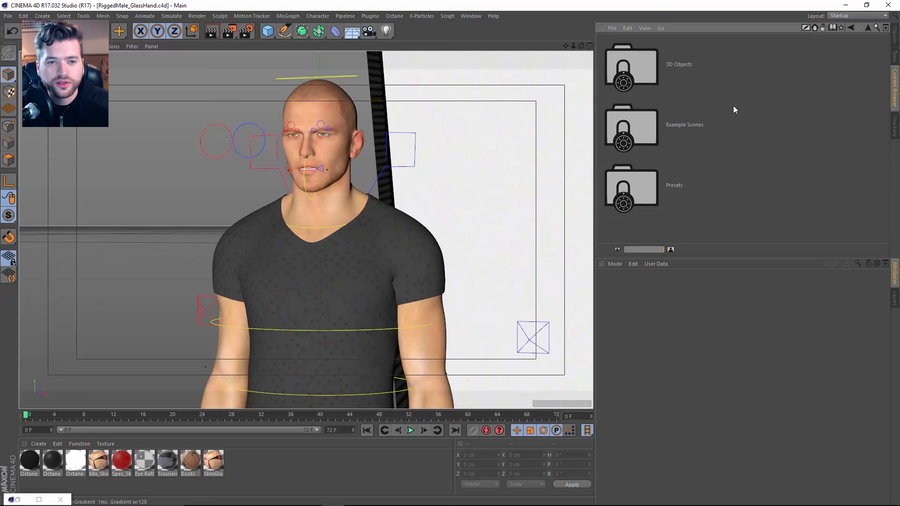
View the finished rigged male head-and-t-shirt render in the Picture Viewer
double_click(632, 125)
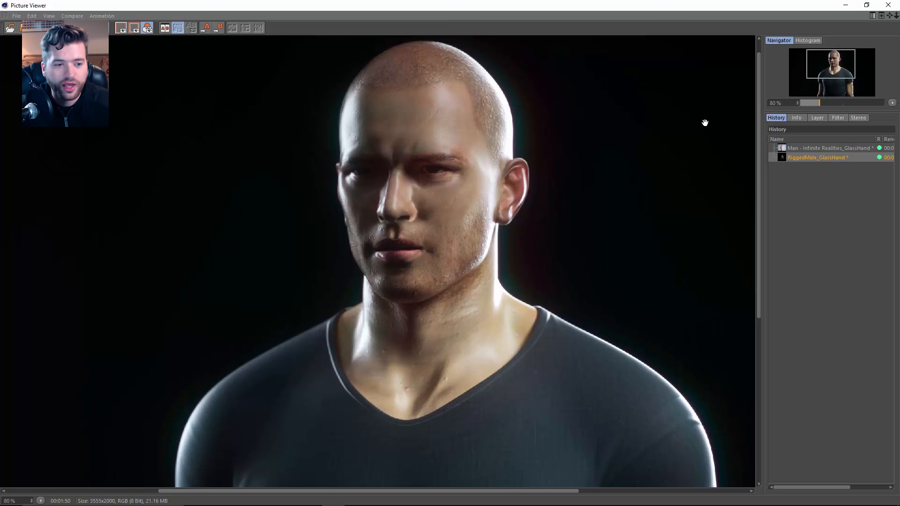
mouse_move(399, 215)
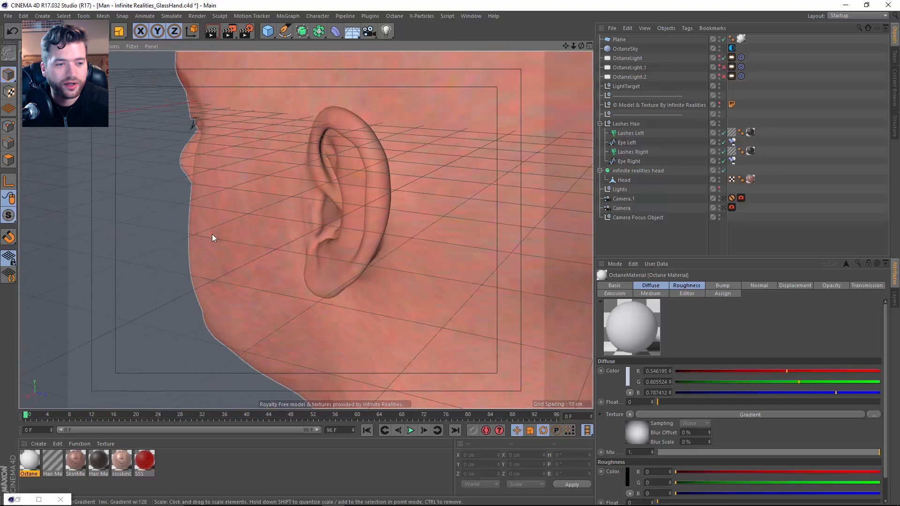
Choose RiggedMale_GlassHand.c4d from the Window menu's open scenes list
click(470, 15)
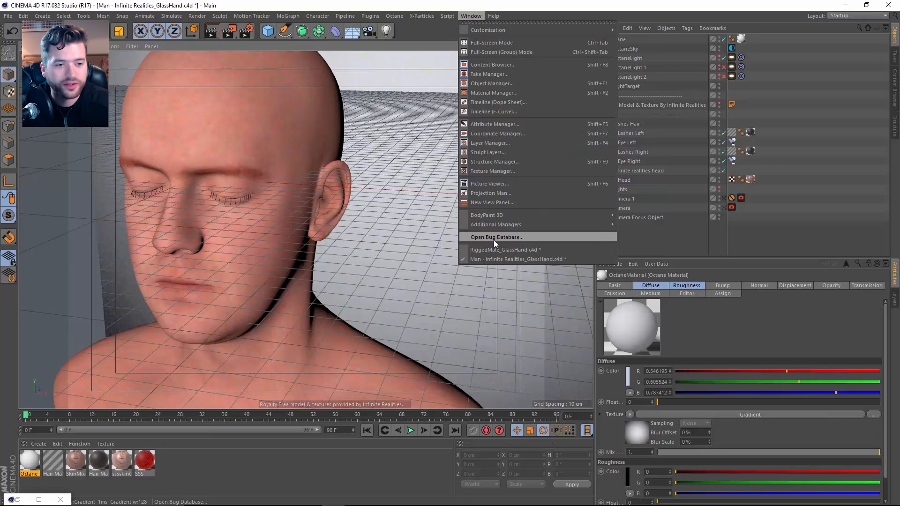
click(504, 250)
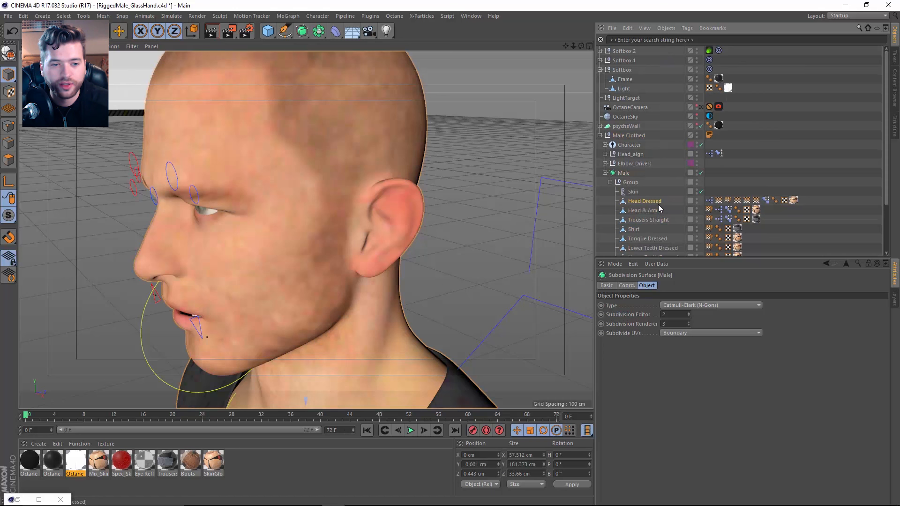
Collapse the Male hierarchy and open the Mix_Skin material to its Head_Arms_dressed_SSS texture
click(644, 201)
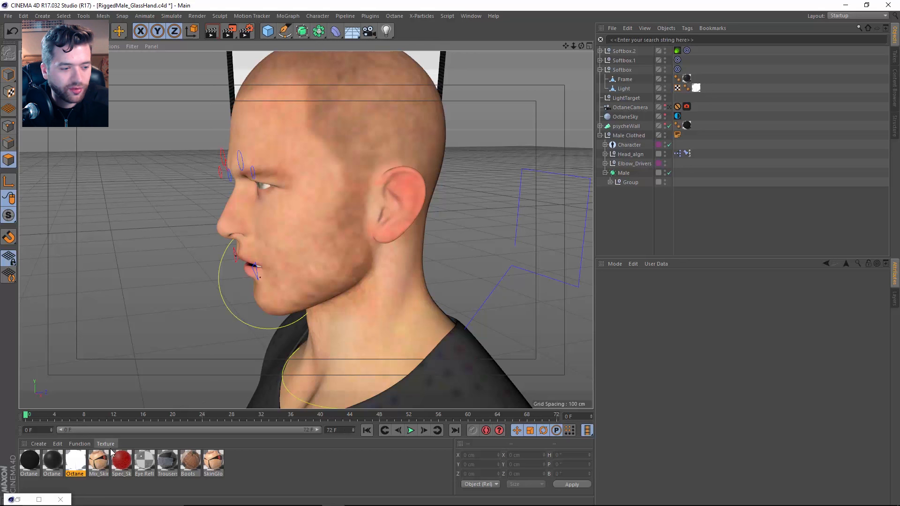
double_click(97, 459)
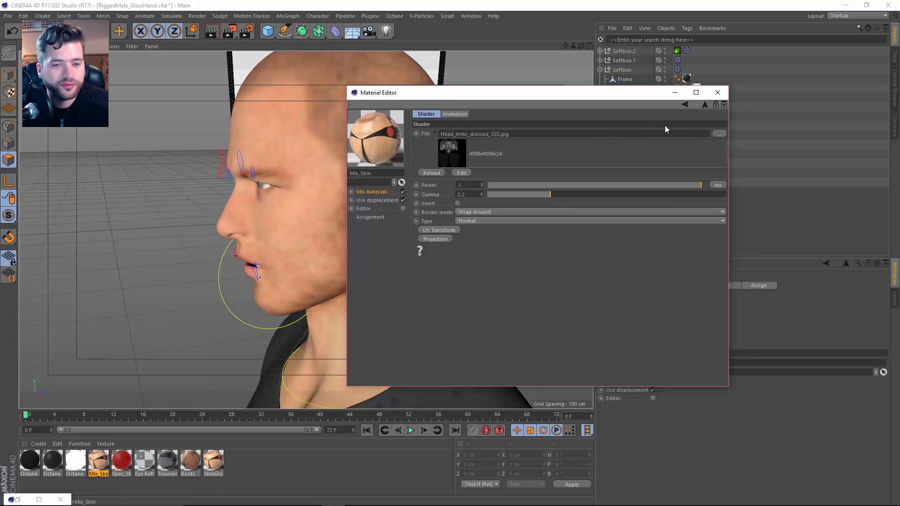
Browse from the texture shader's file path to the YouTube Scenes folder
click(372, 191)
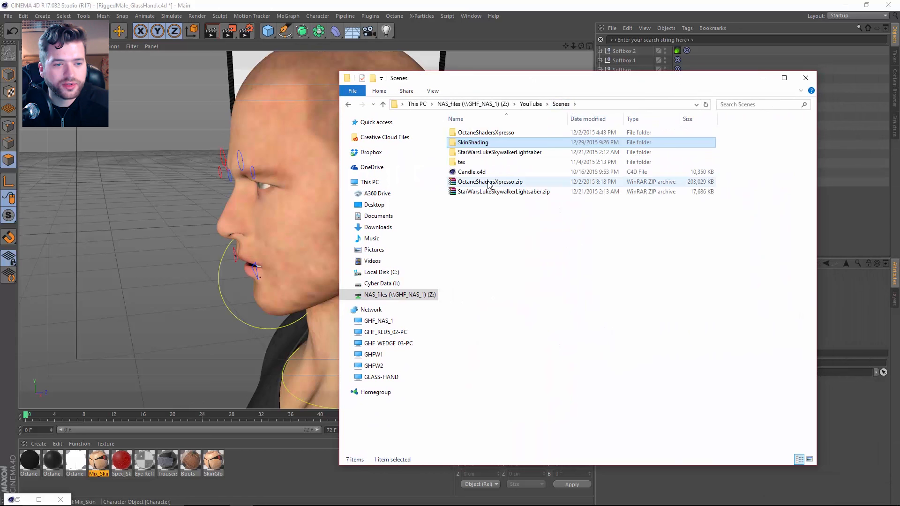
Open Head_Arms_dressed_SSS.jpg from SkinShading's RiggedMale_GlassHand\tex folder
double_click(473, 143)
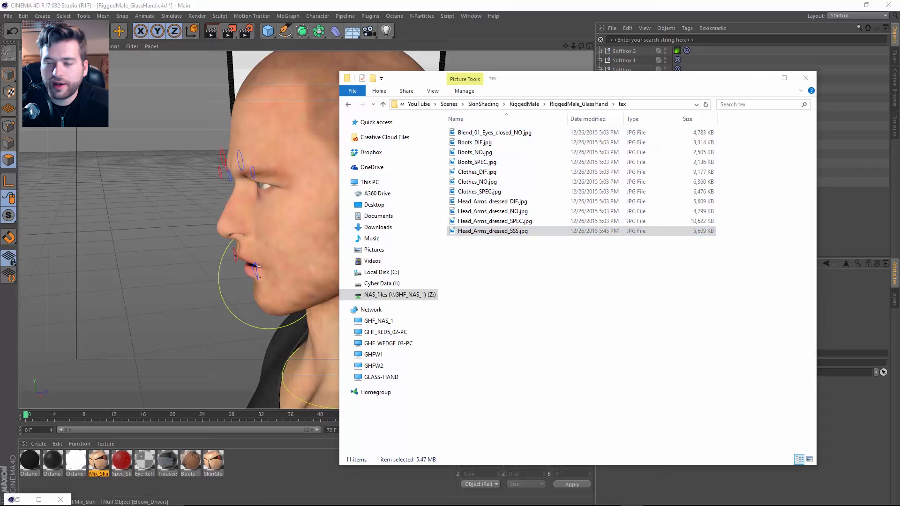
double_click(492, 231)
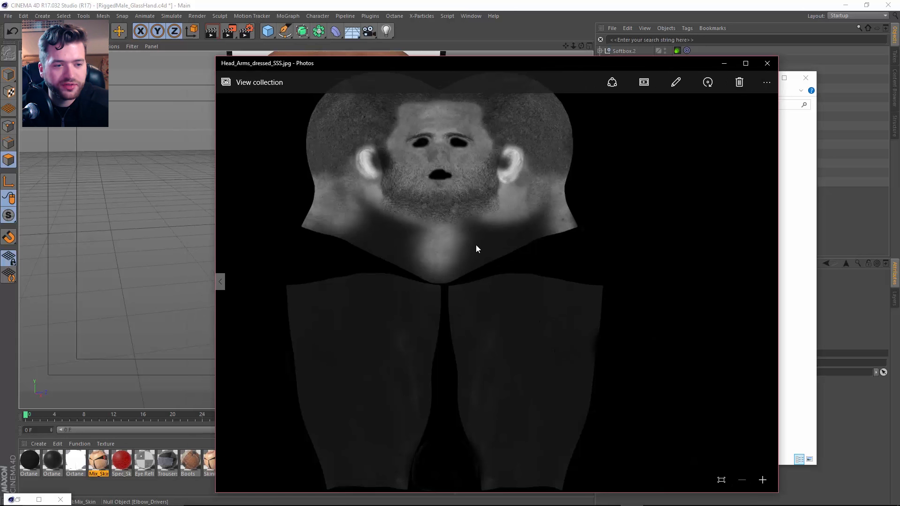
mouse_move(448, 174)
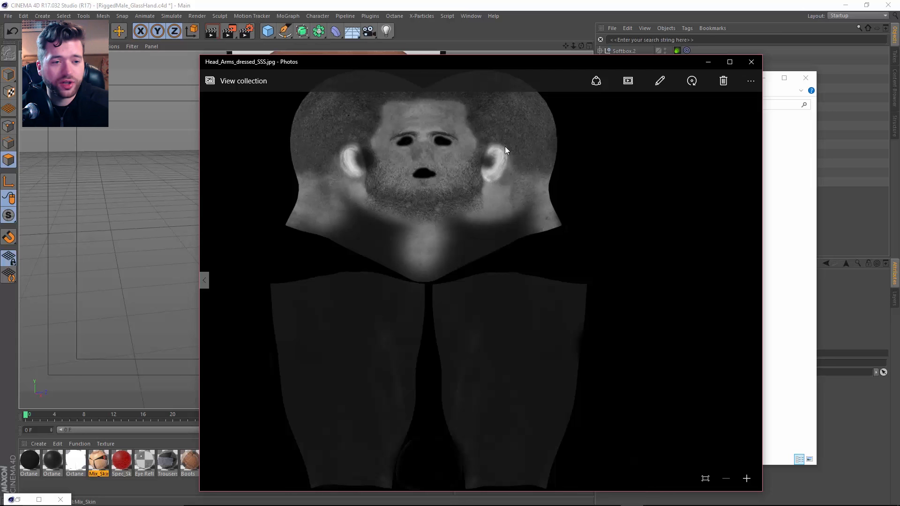
mouse_move(486, 179)
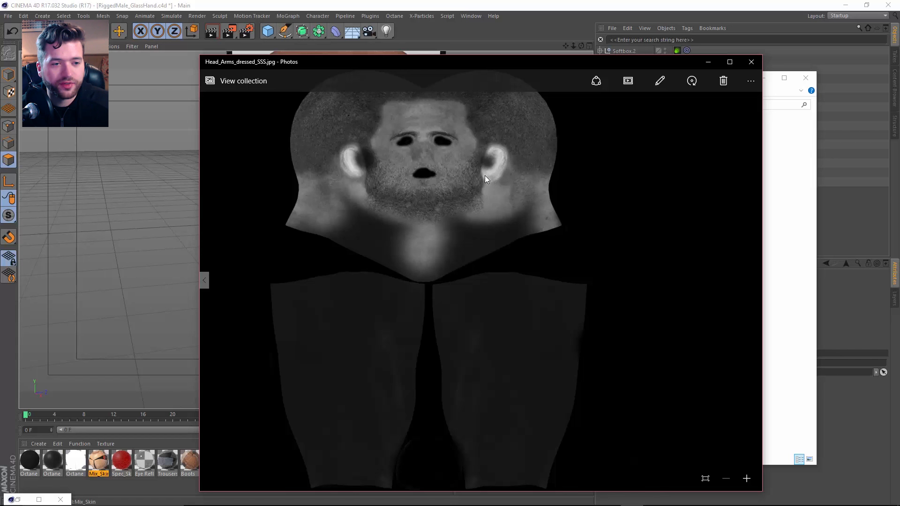
mouse_move(365, 167)
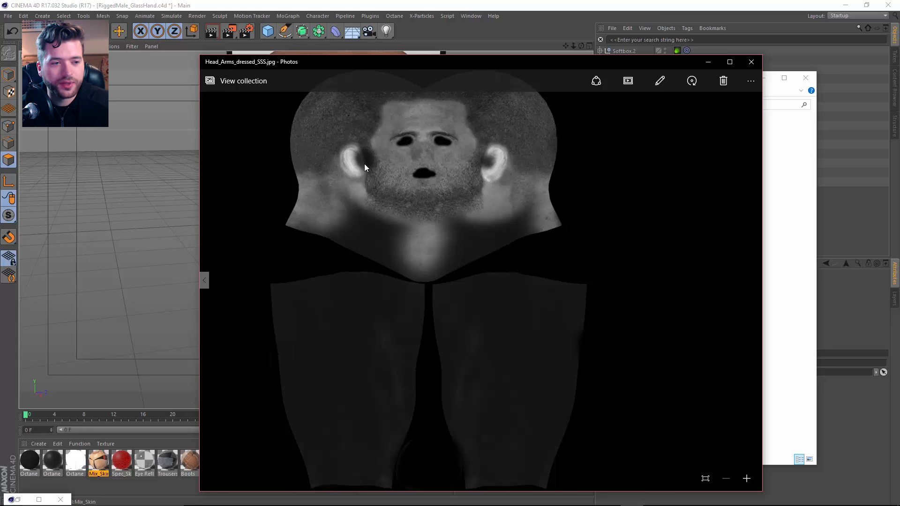
mouse_move(402, 143)
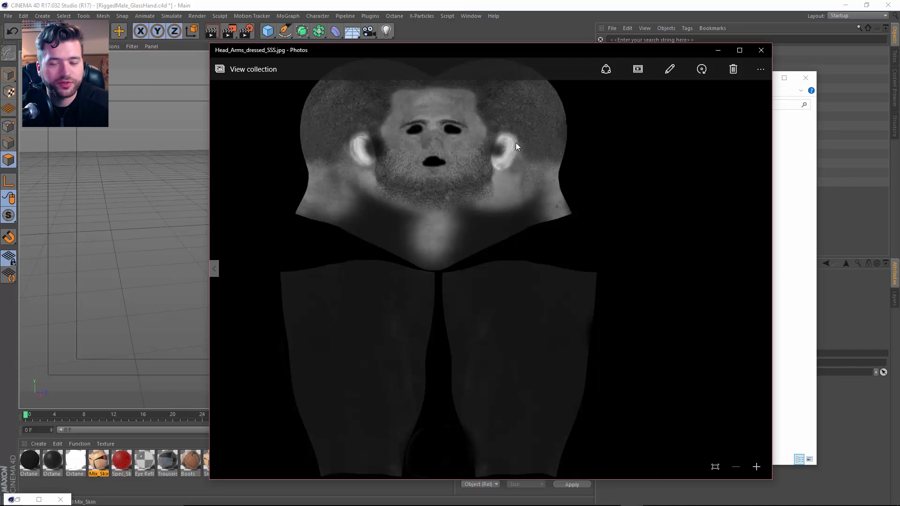
Close the grayscale Head_Arms_dressed_SSS mask in Photos after inspecting it
click(761, 50)
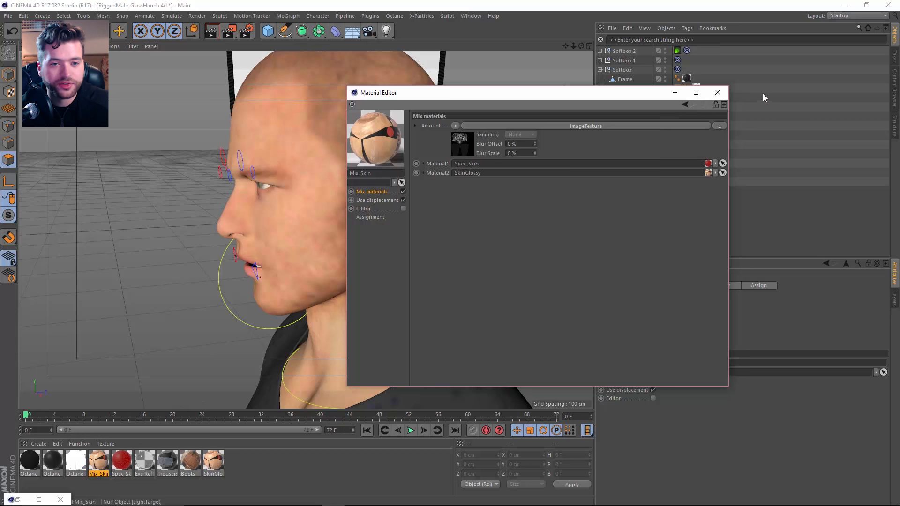
Close the Mix_Skin Material Editor to reveal the three softbox lights
click(717, 92)
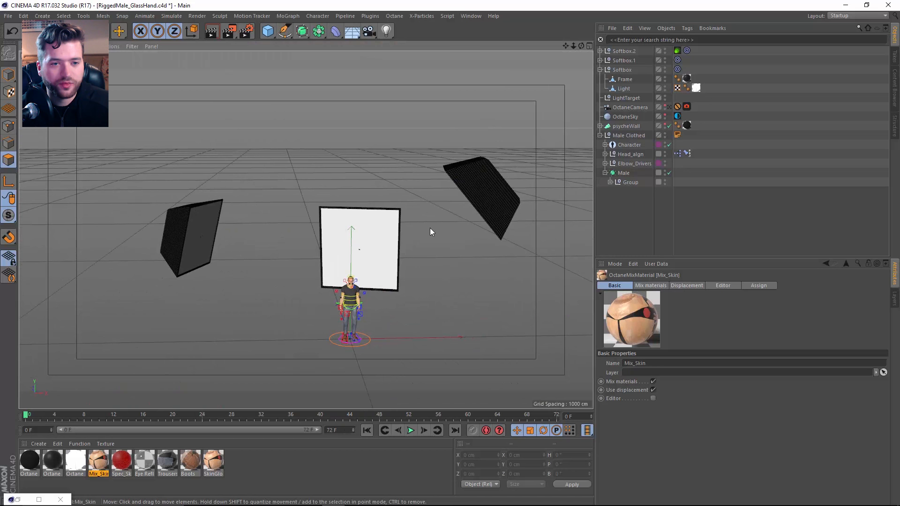
Review the softbox material's SoftBox_A texture, then select the OctaneCamera tag showing Thinlens settings
double_click(74, 463)
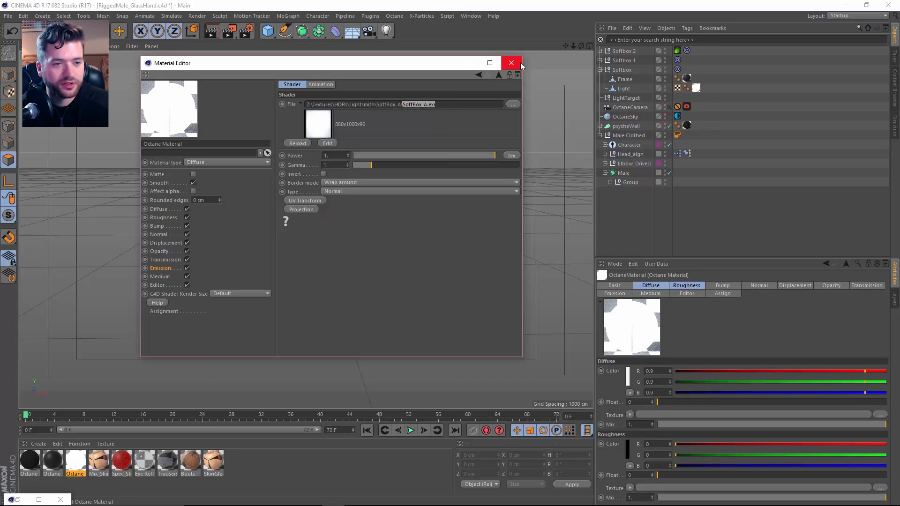
click(511, 63)
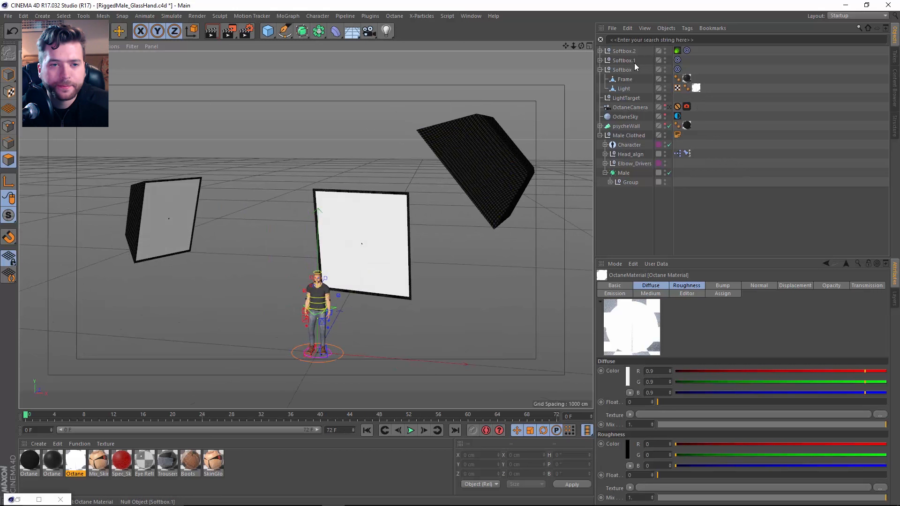
click(626, 117)
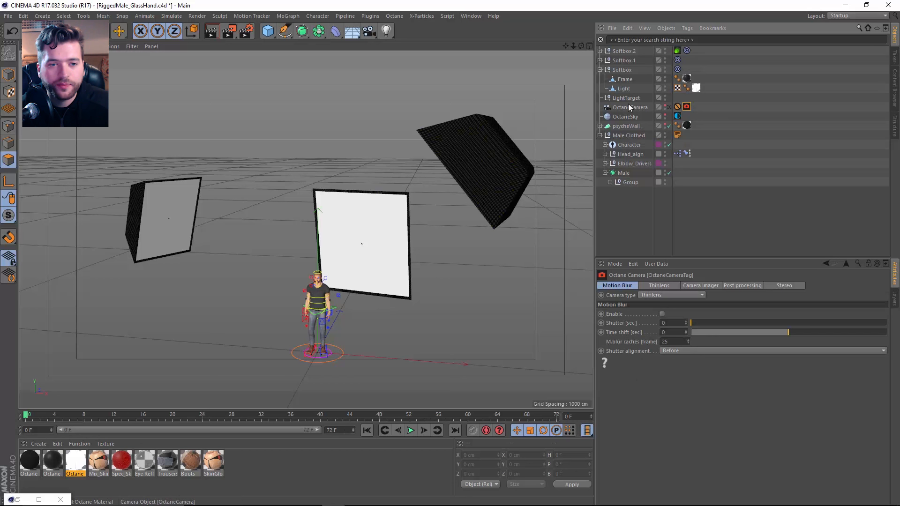
Give the camera imager a DSCS315 response, then view the Infinite Realities head render
click(700, 286)
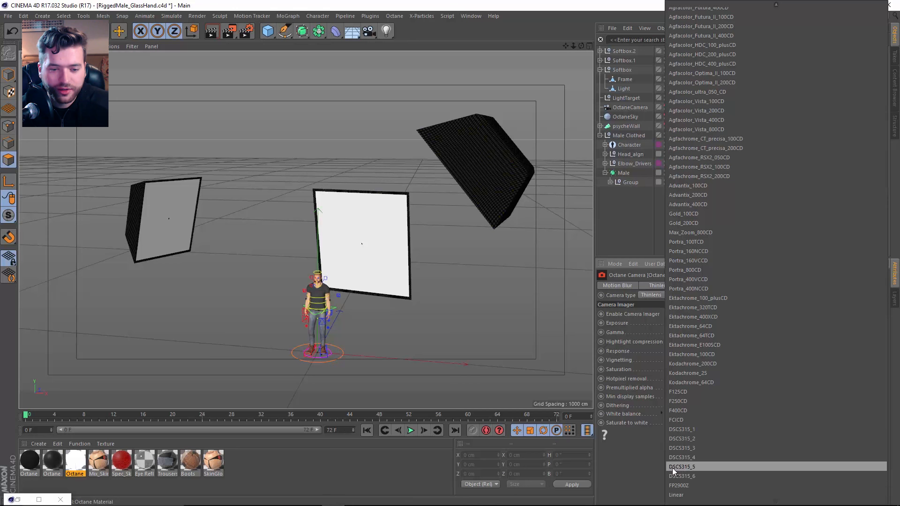
click(683, 466)
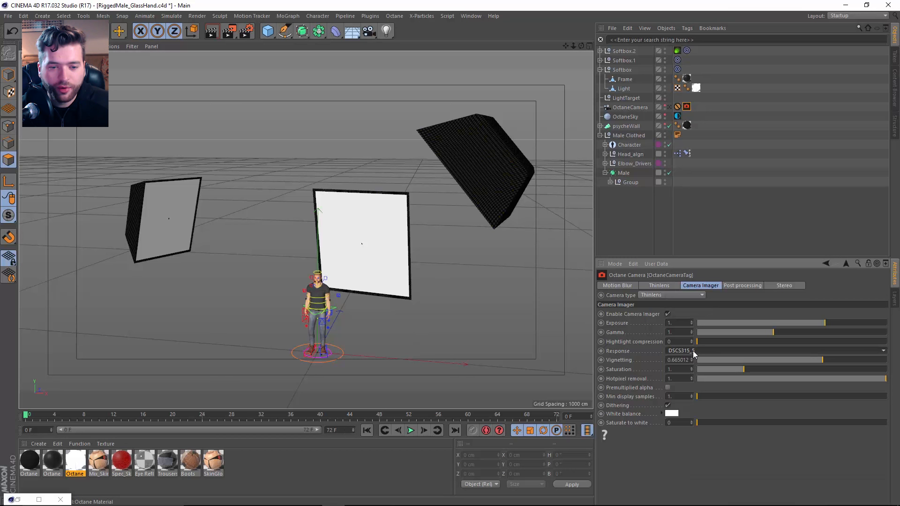
click(883, 351)
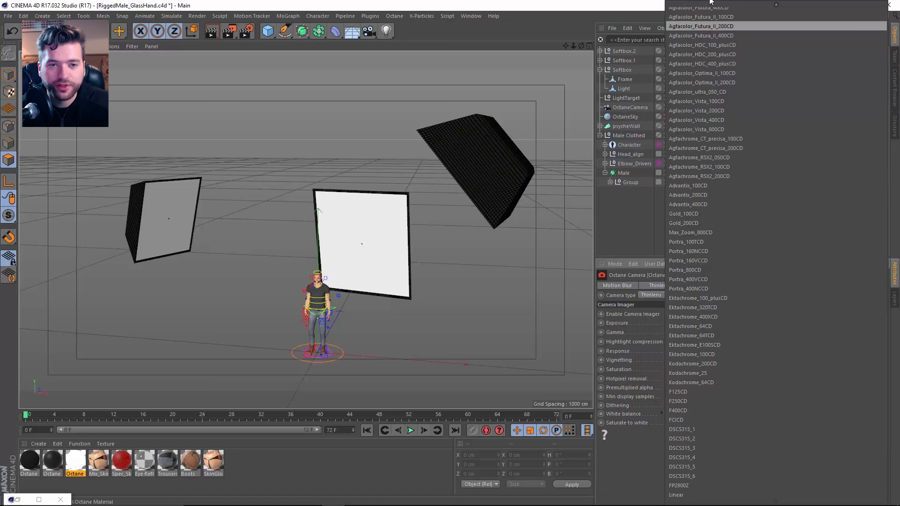
click(682, 467)
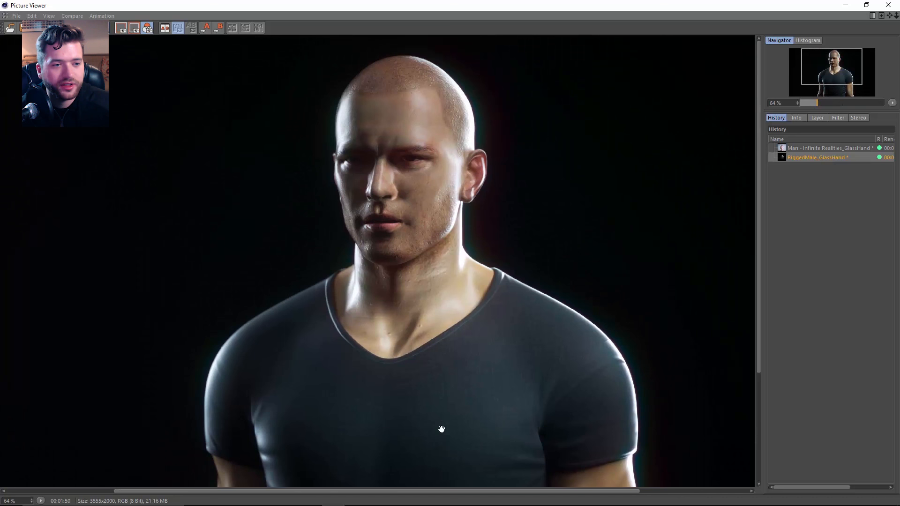
click(829, 148)
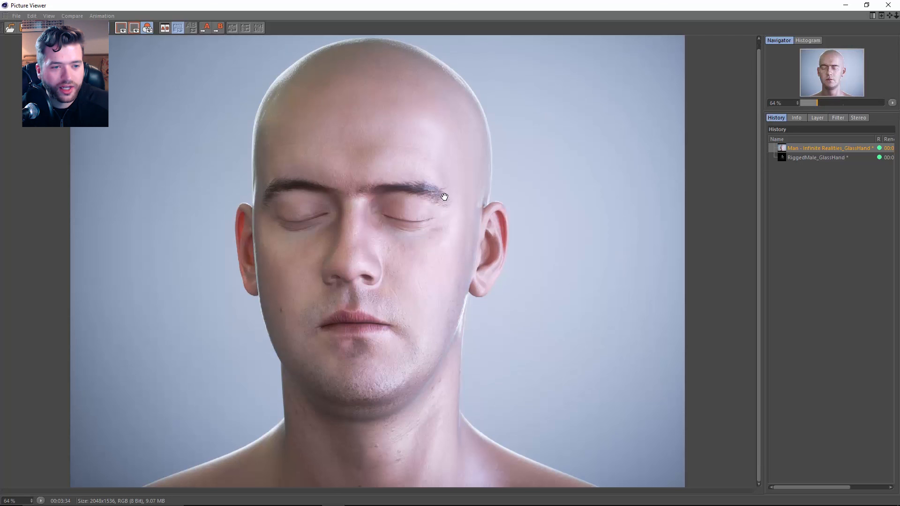